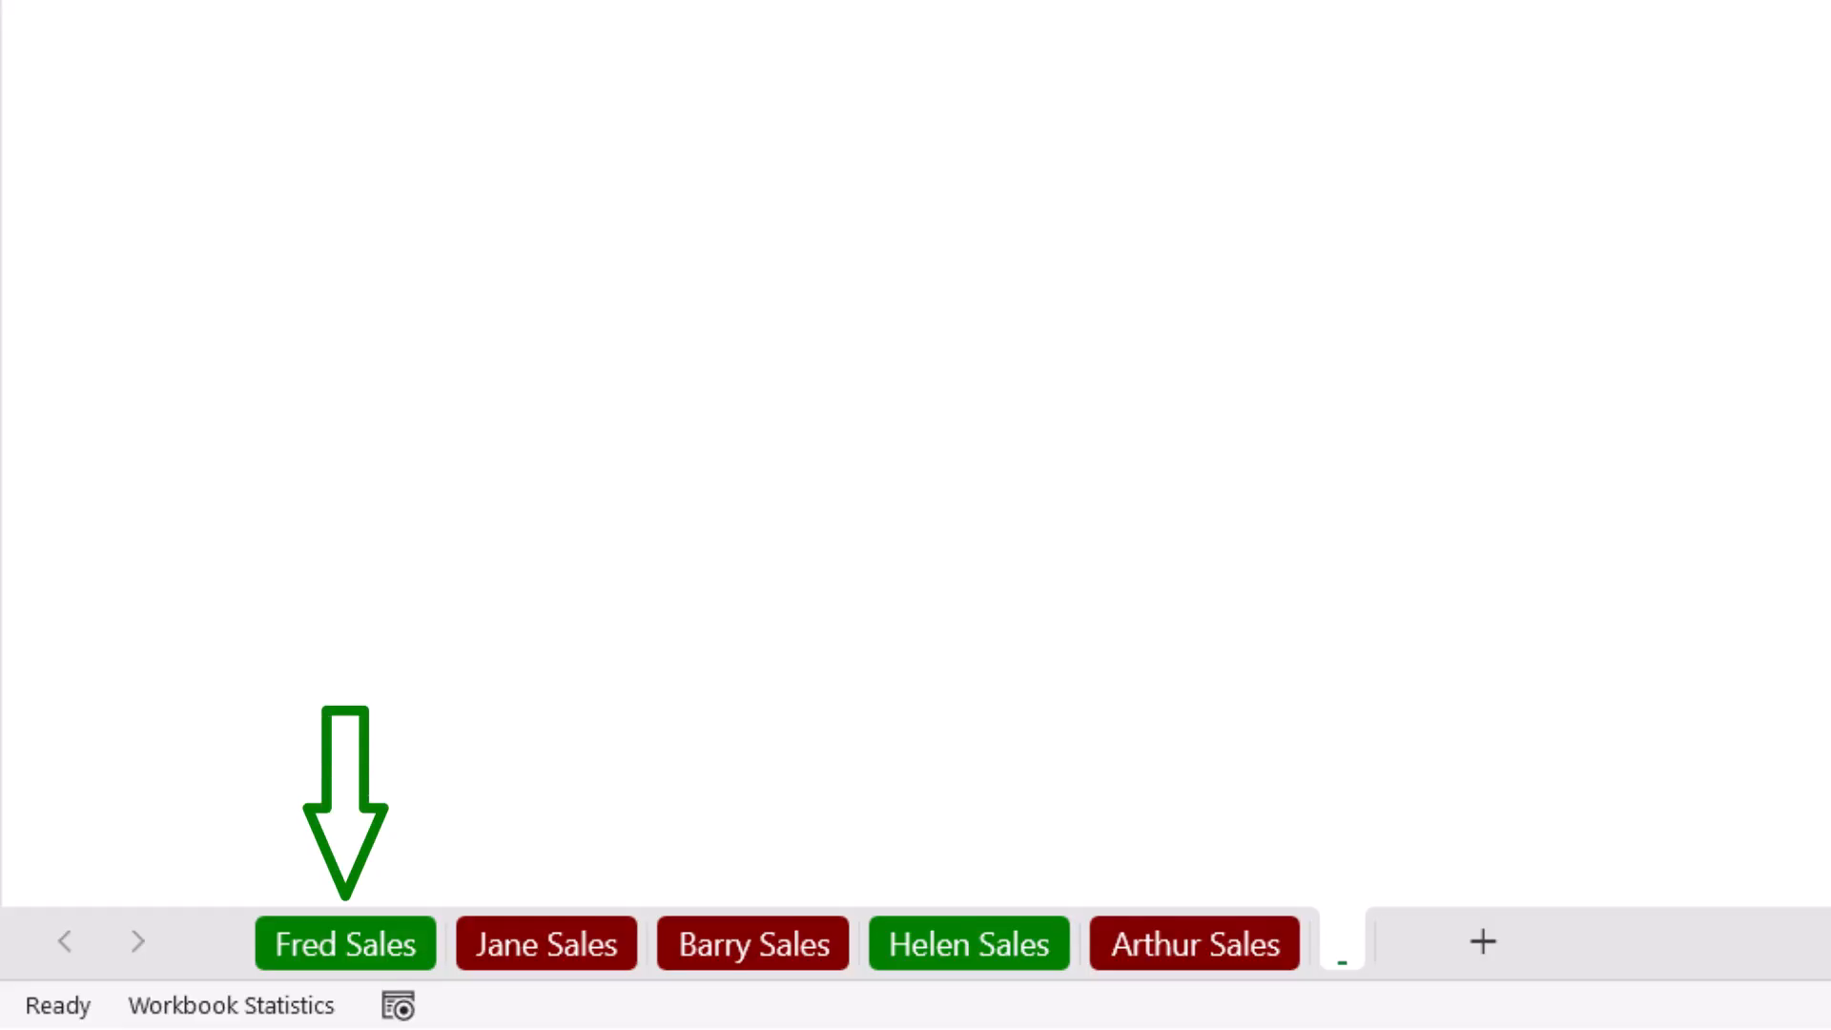
Step: View Fred's sales sheet, then Jane's sheet with its $434.11 total against the $650 target
click(546, 942)
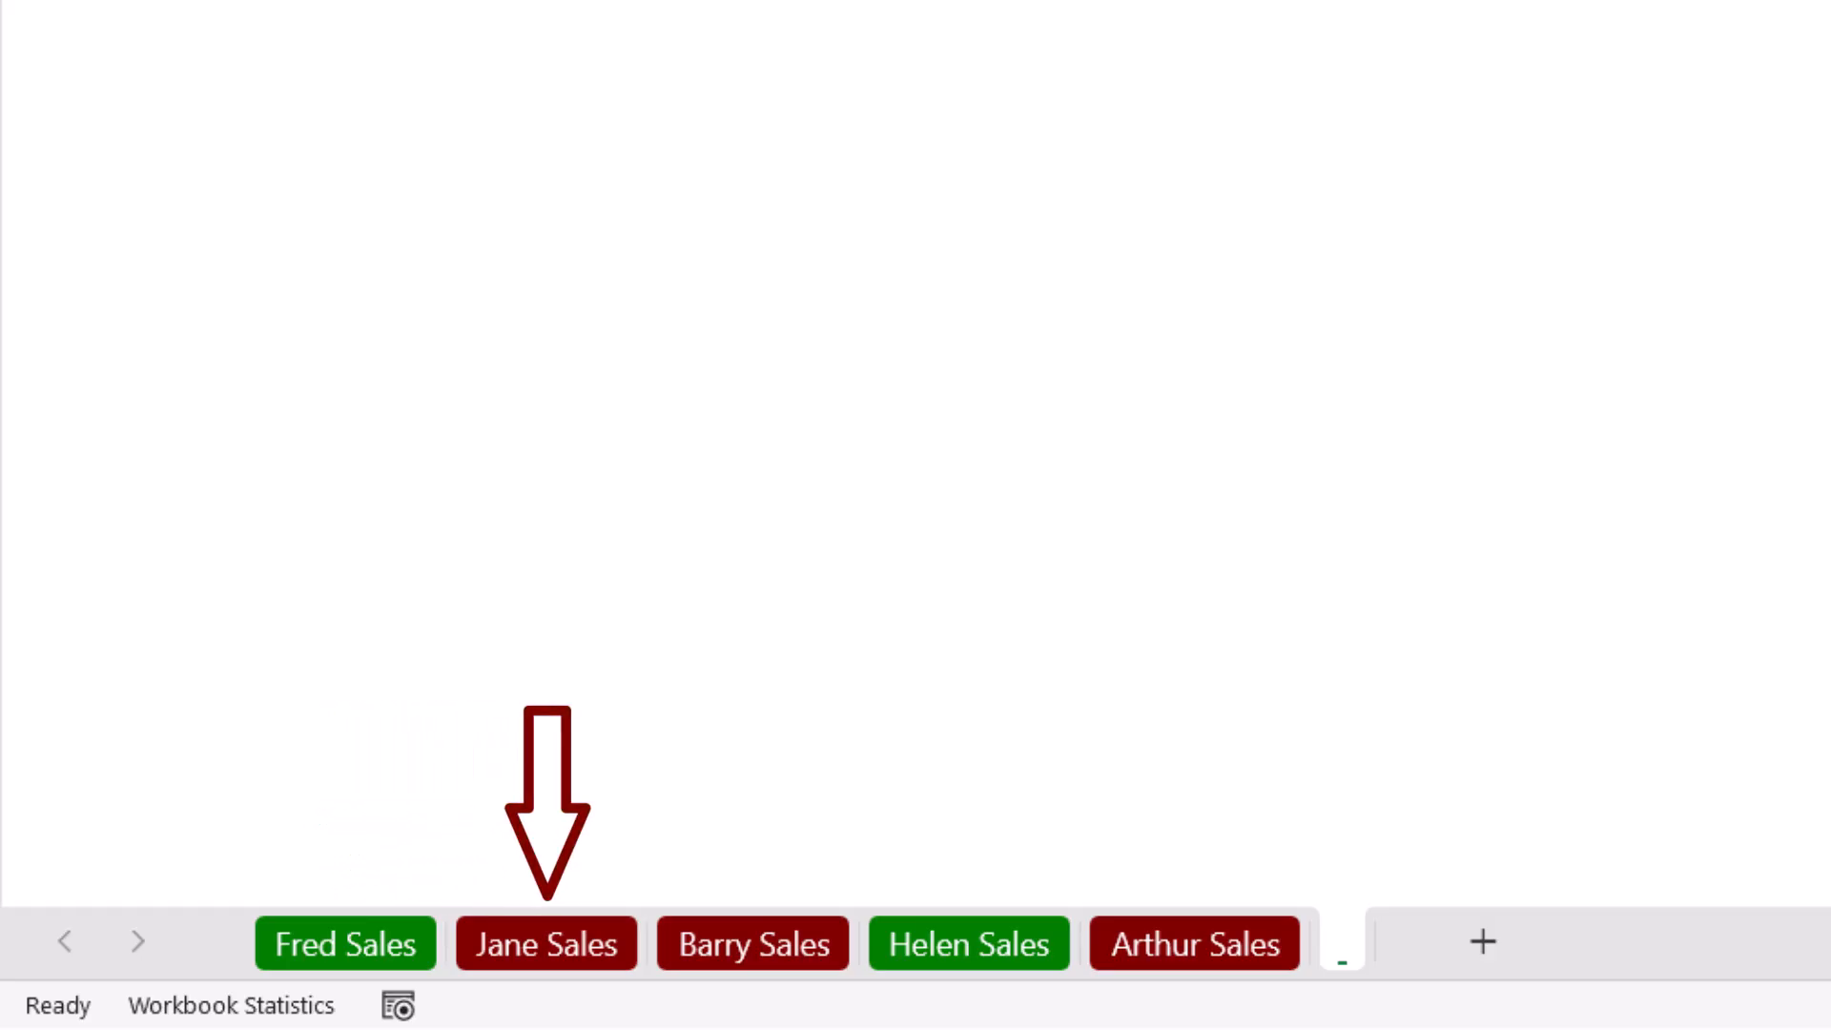
mouse_move(1560, 241)
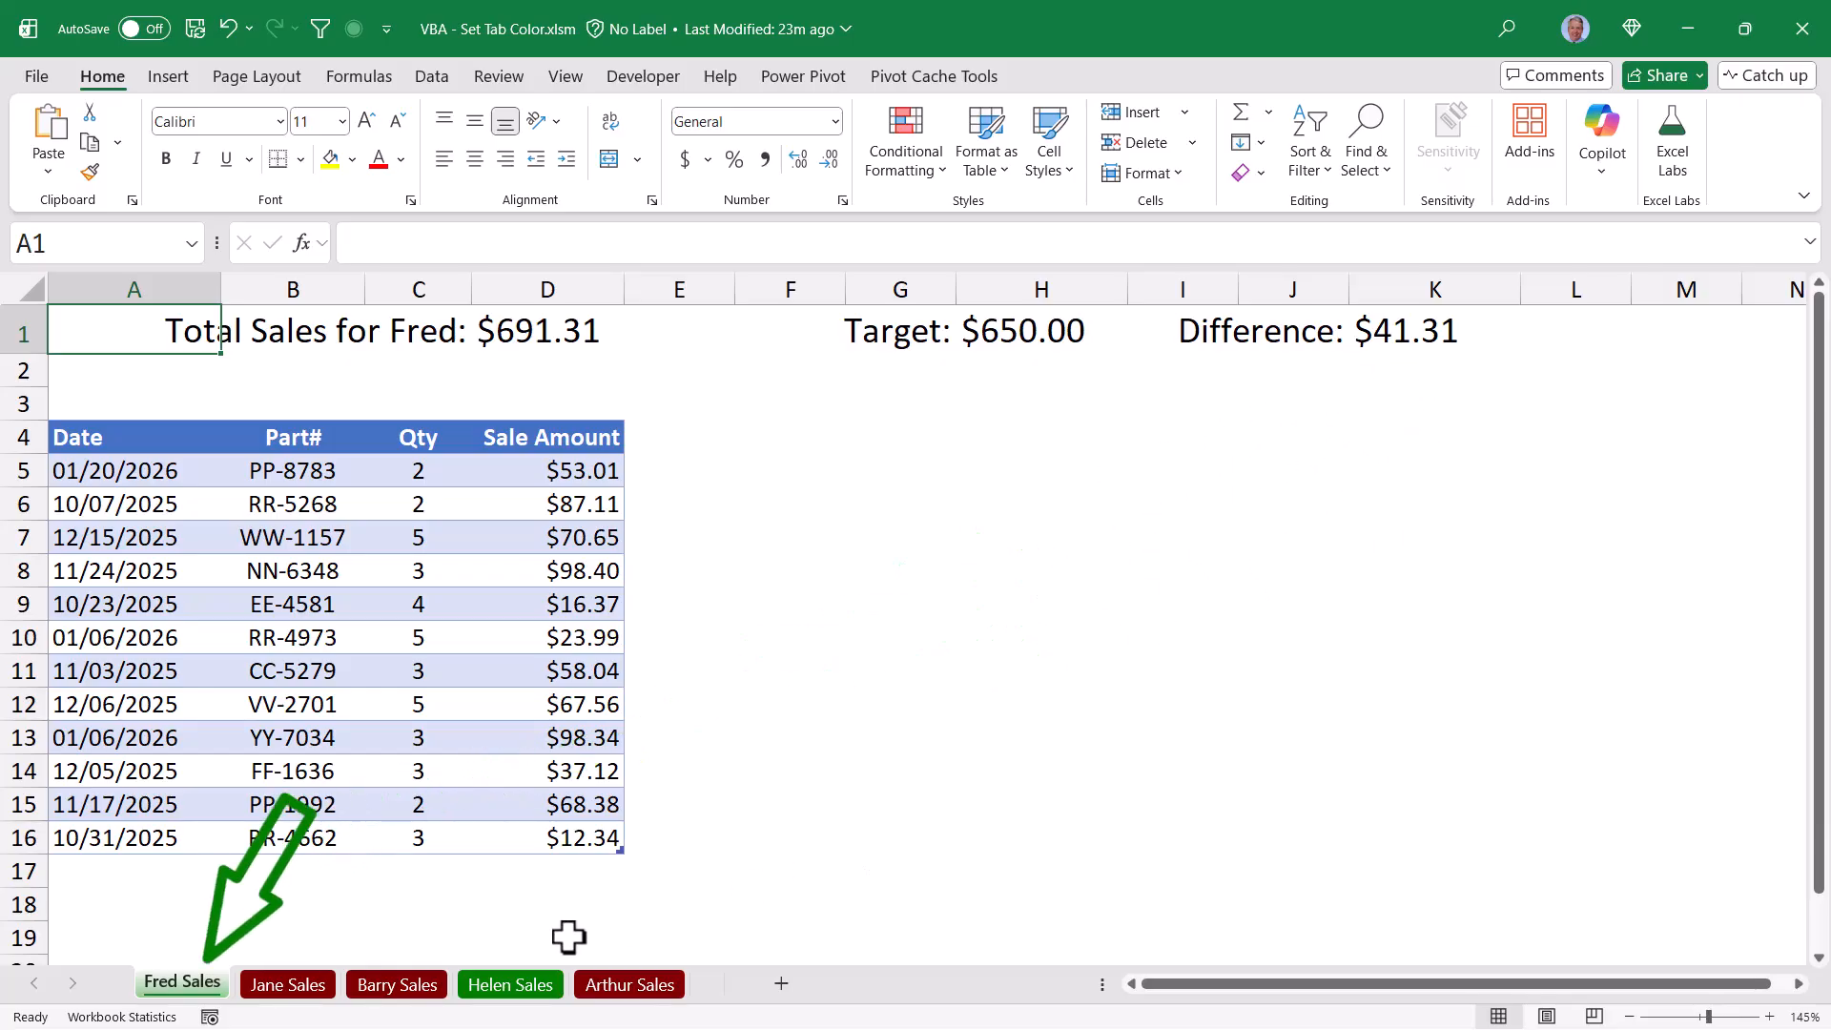
click(287, 984)
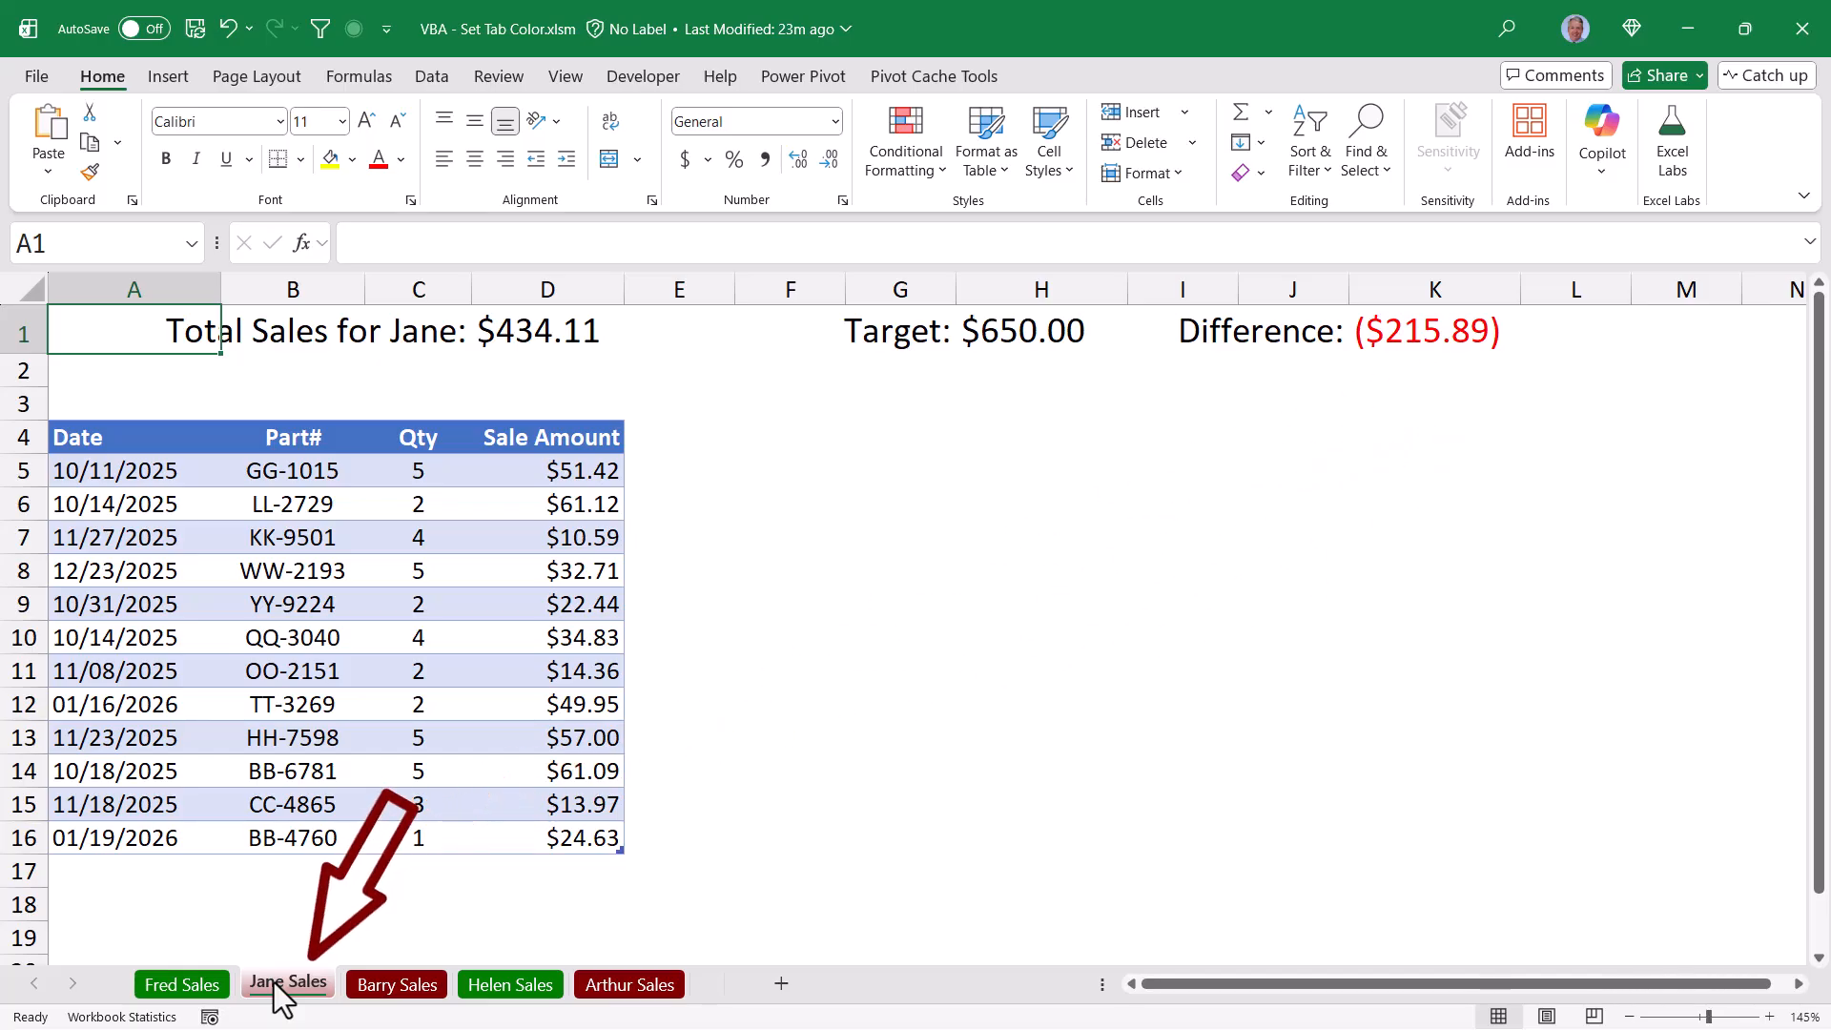
mouse_move(321, 994)
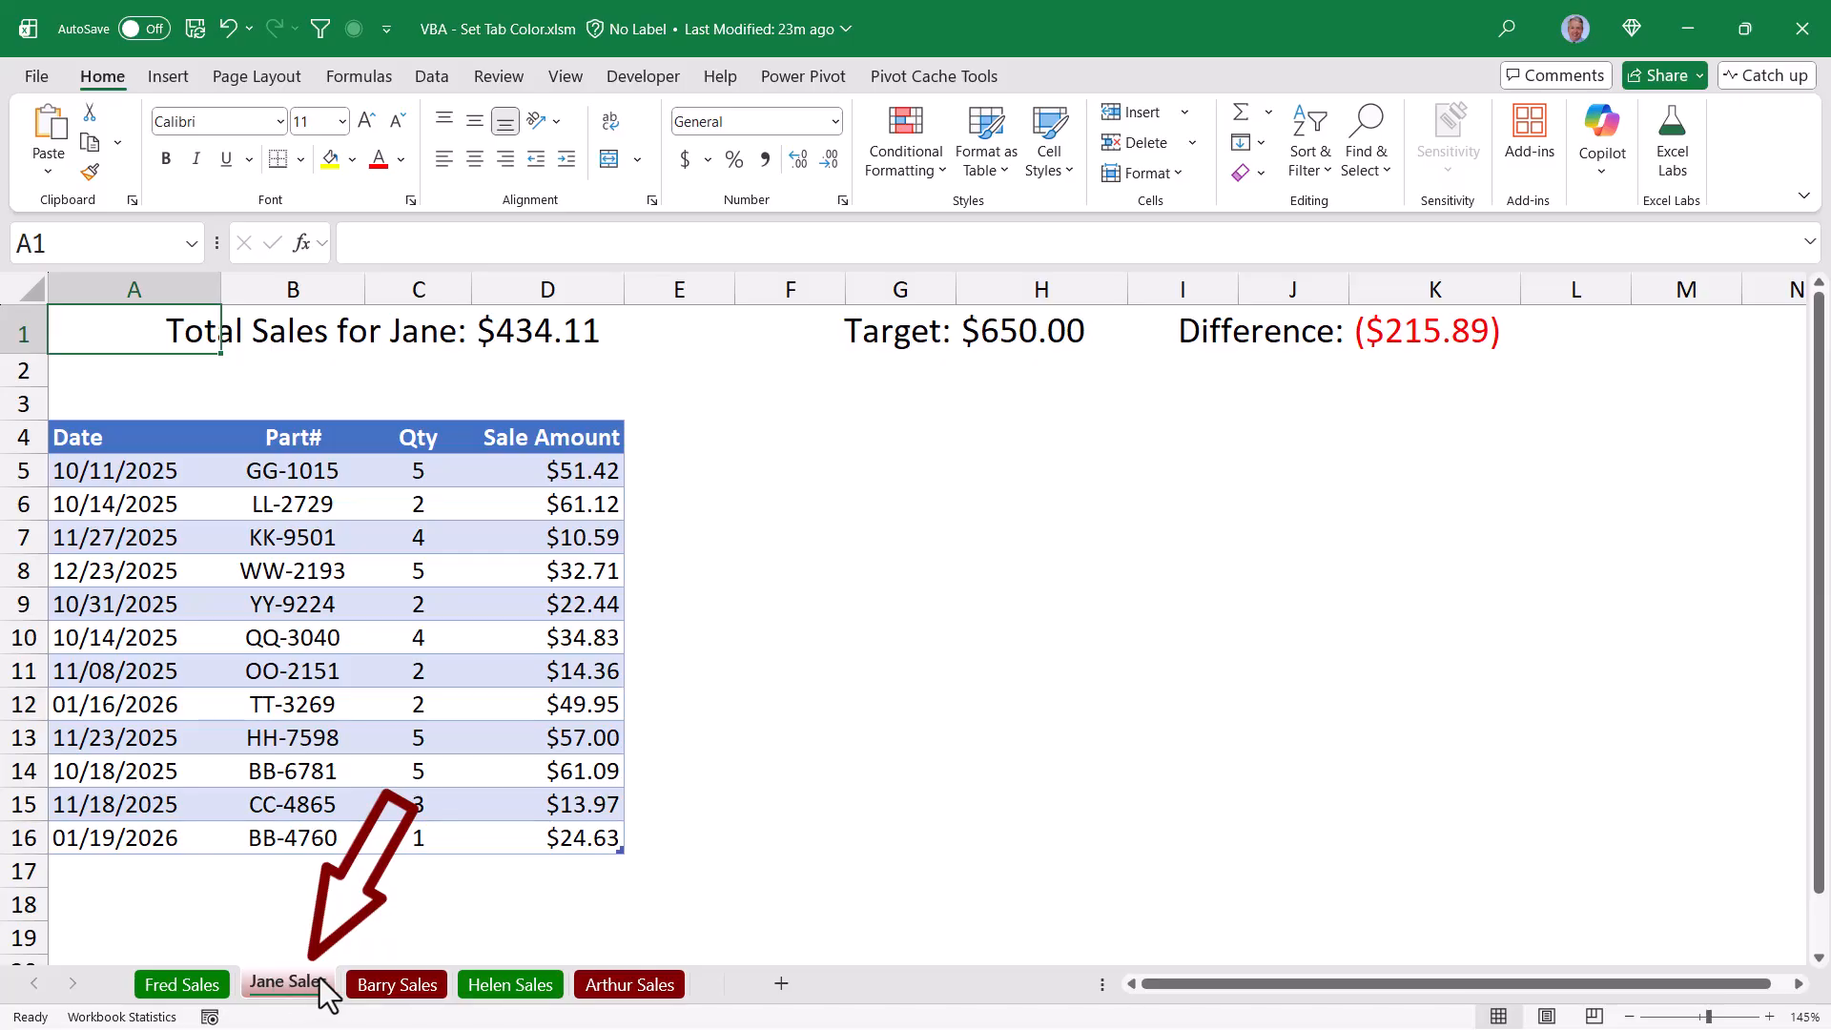
click(905, 140)
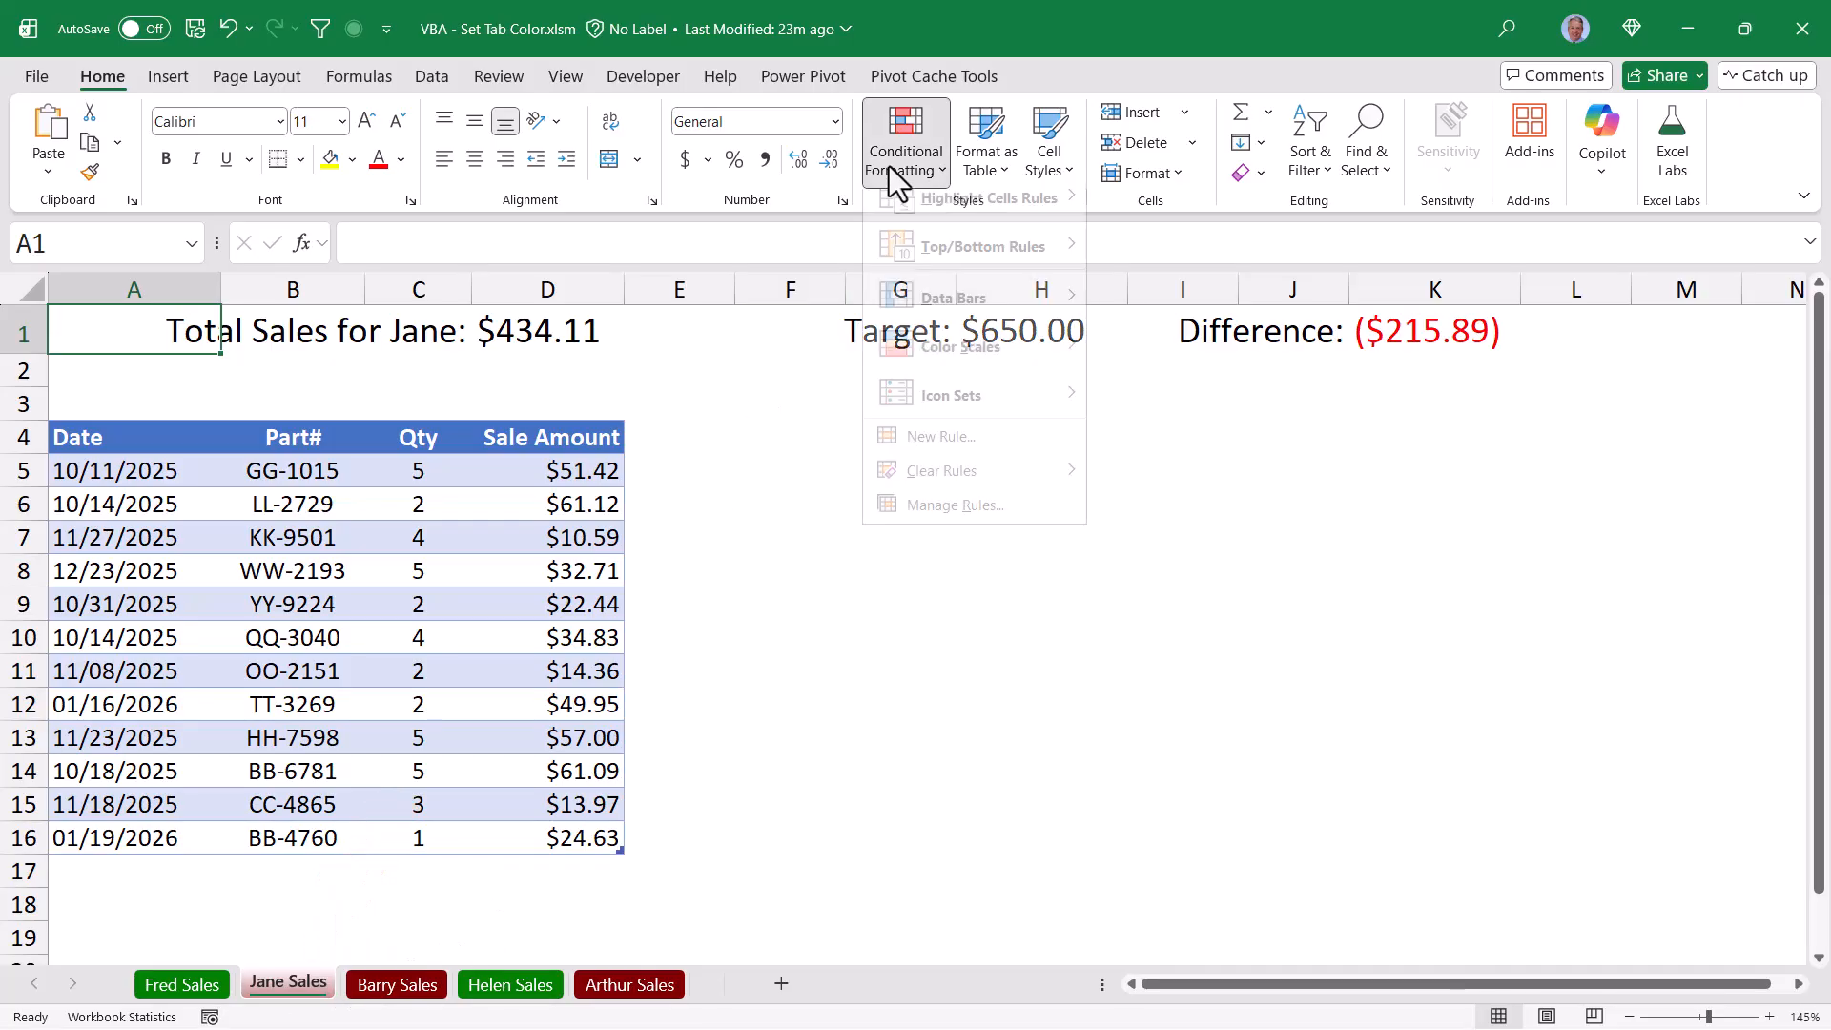
click(987, 217)
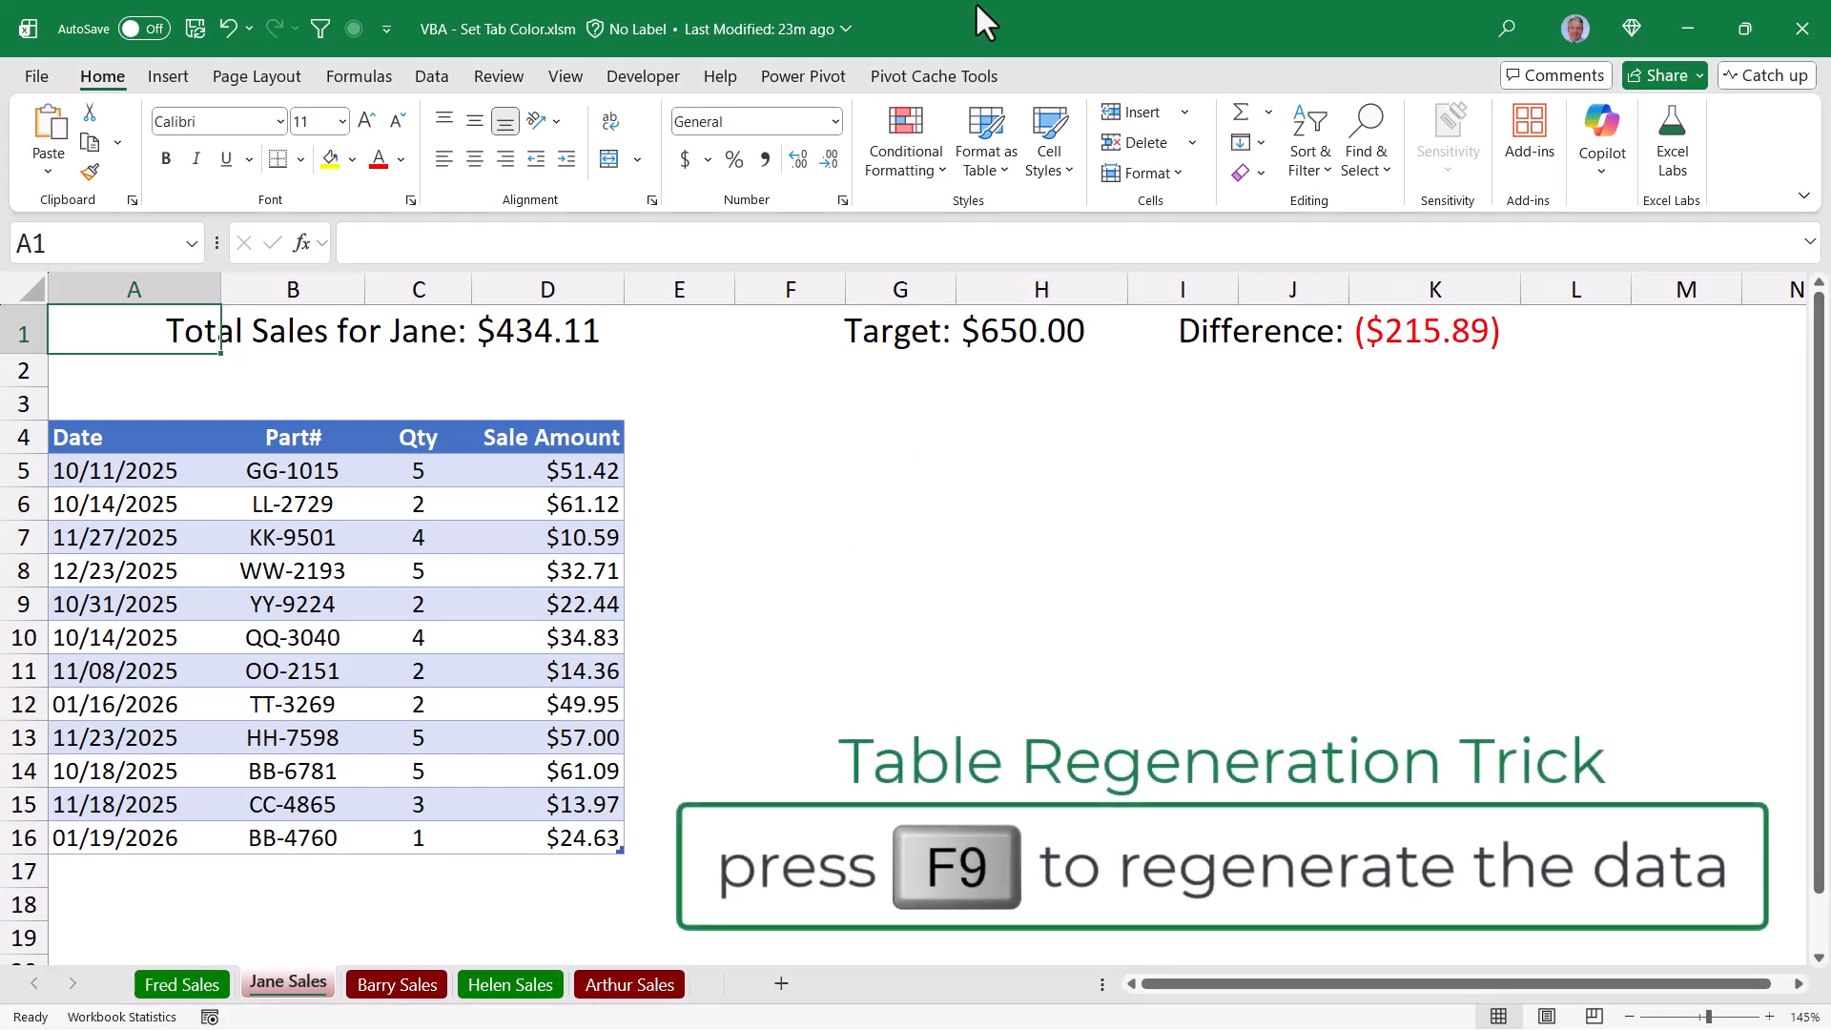
Step: Recalculate twice with F9 to regenerate the random sales figures
key(f9)
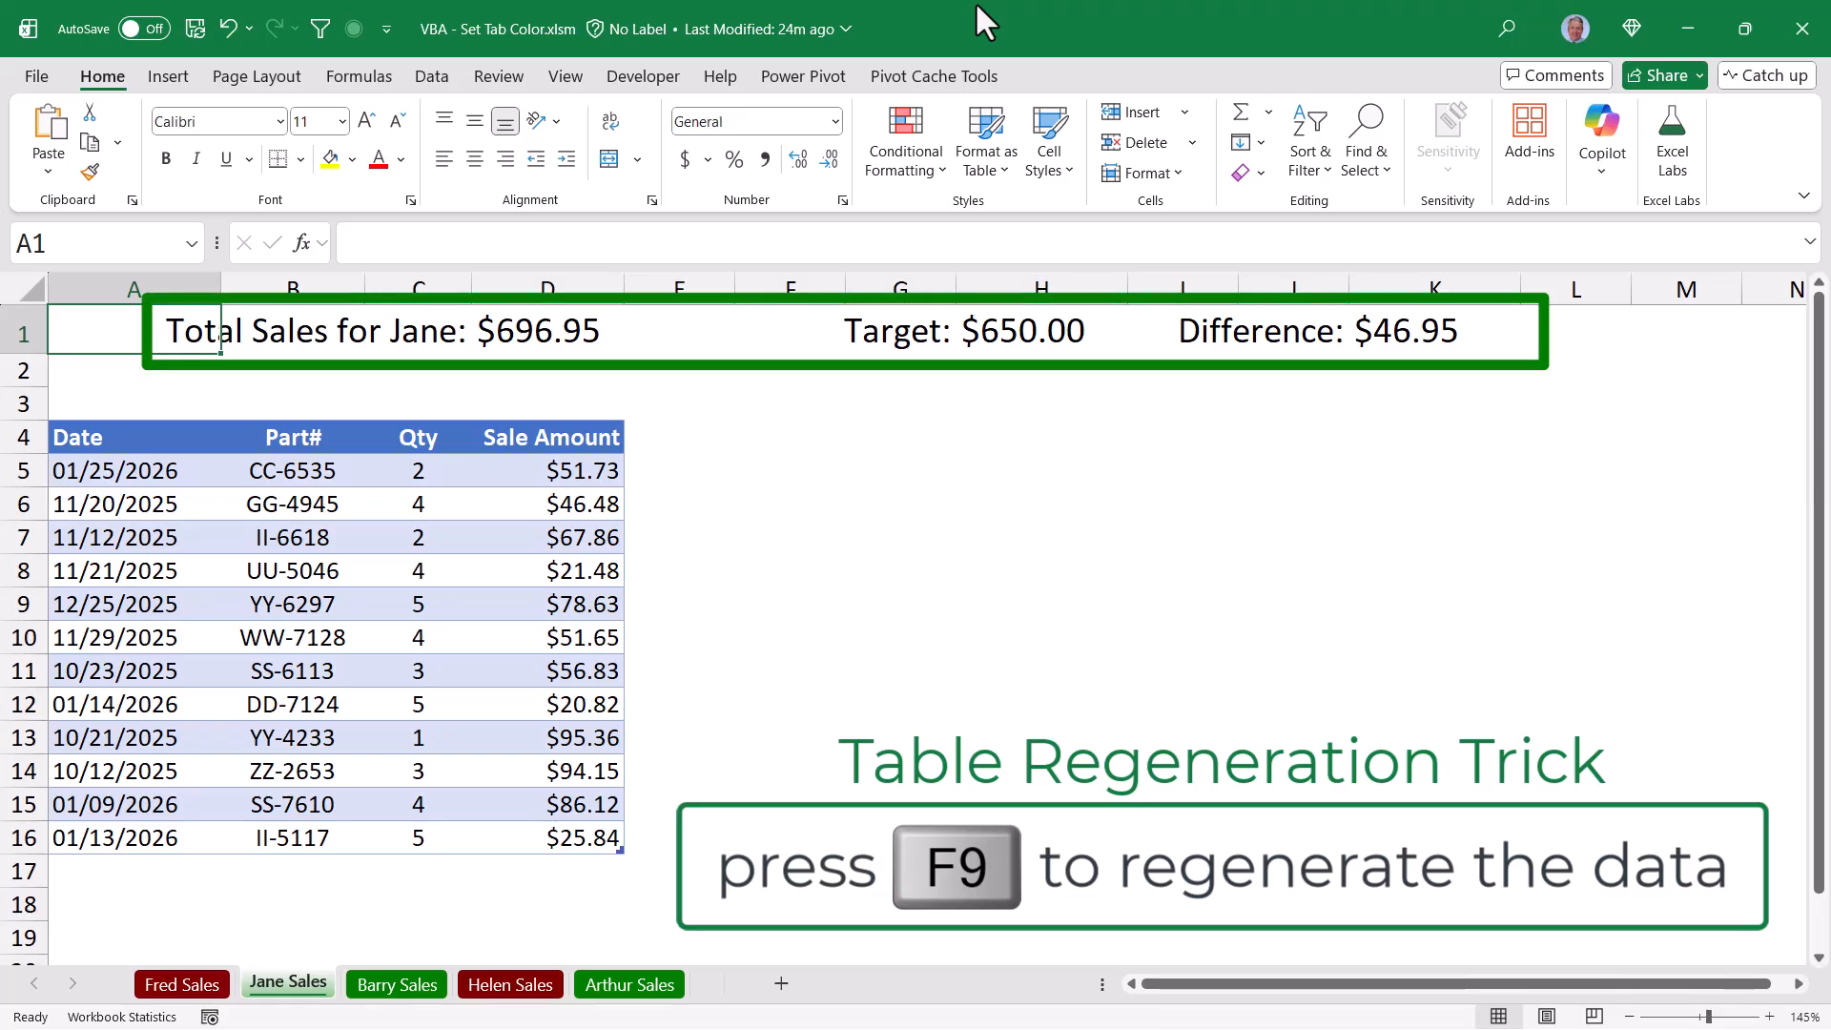
key(f9)
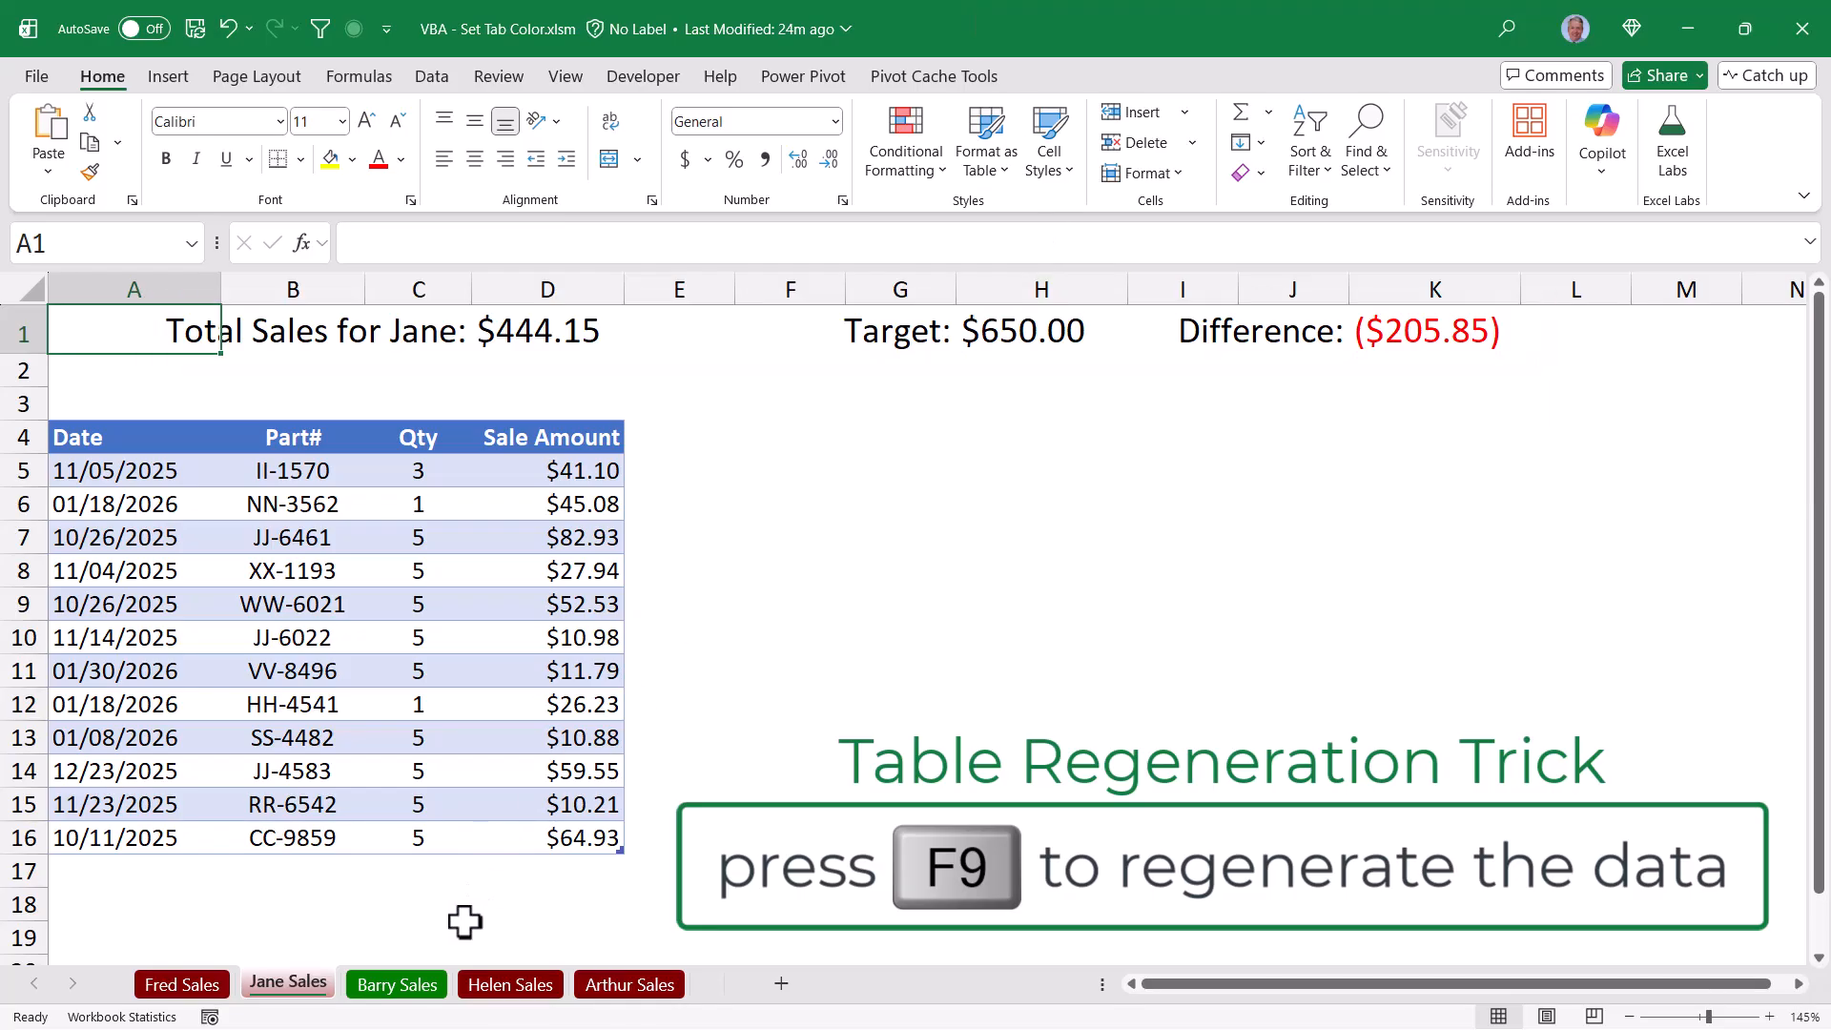
Step: Visit Helen's and Arthur's sheets and recalculate Arthur's sales figures twice more
click(509, 983)
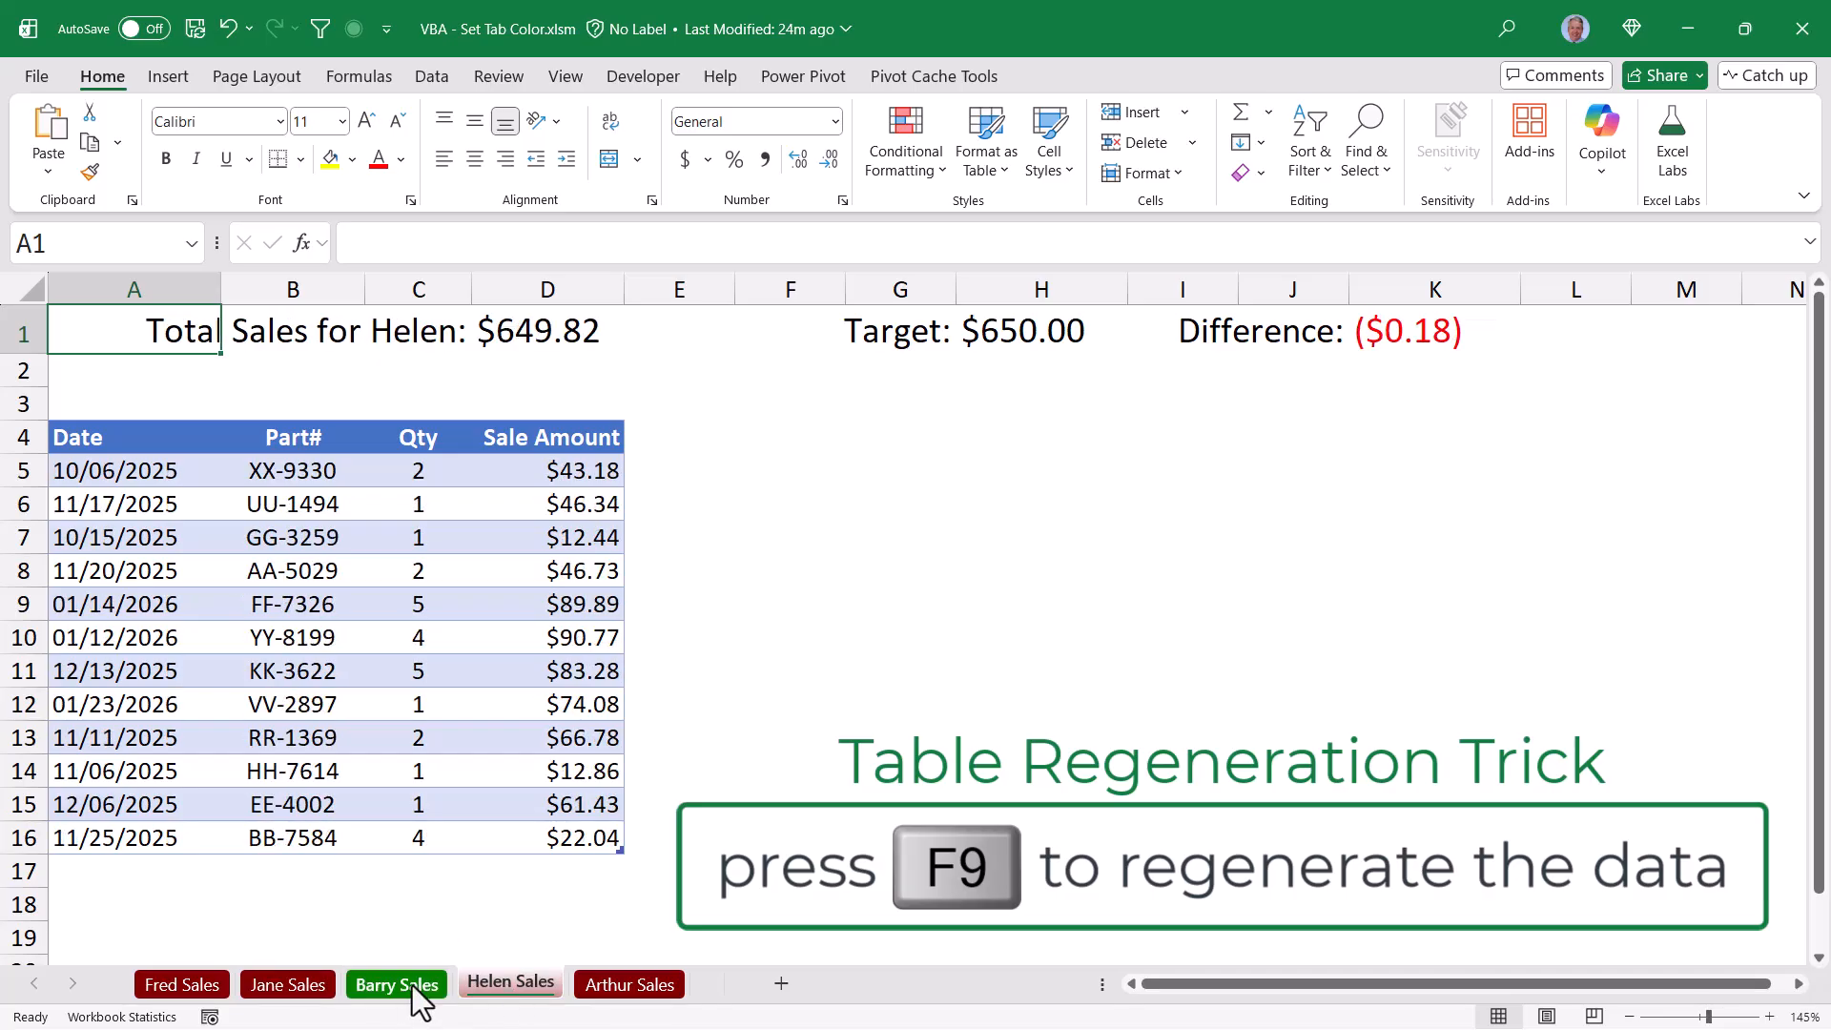
mouse_move(508, 984)
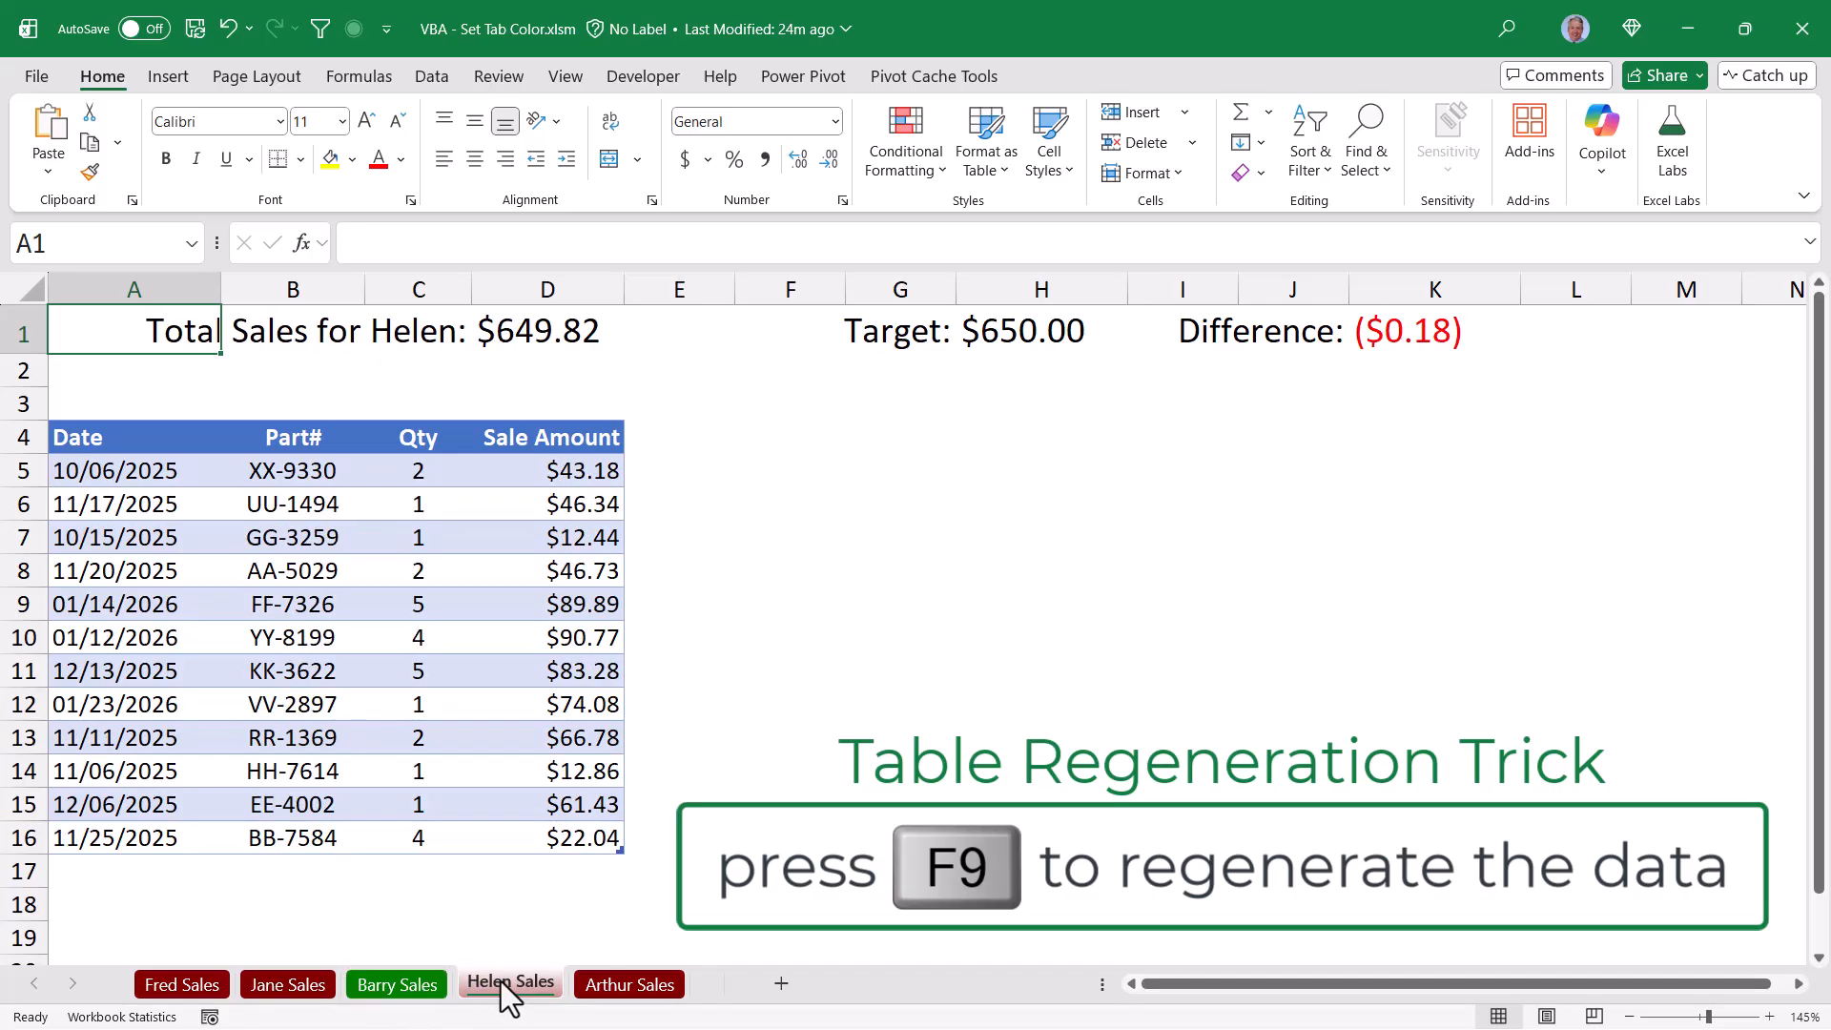
click(627, 984)
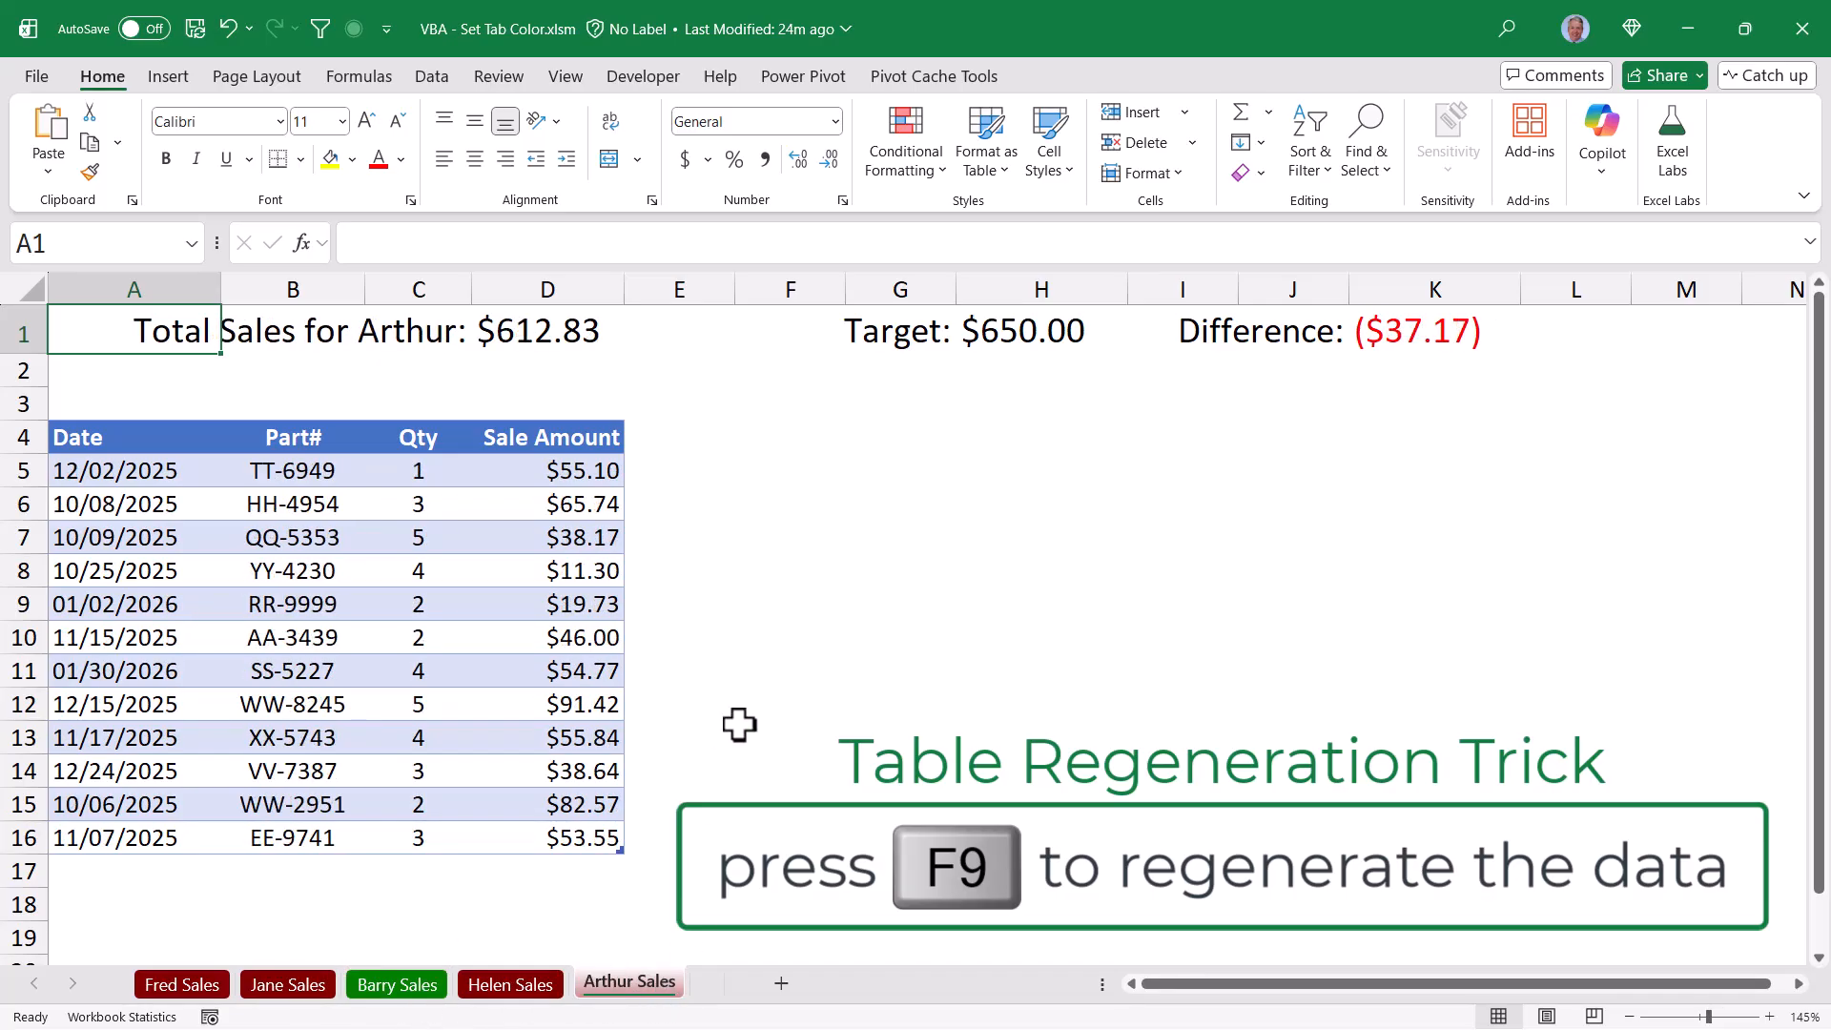
key(f9)
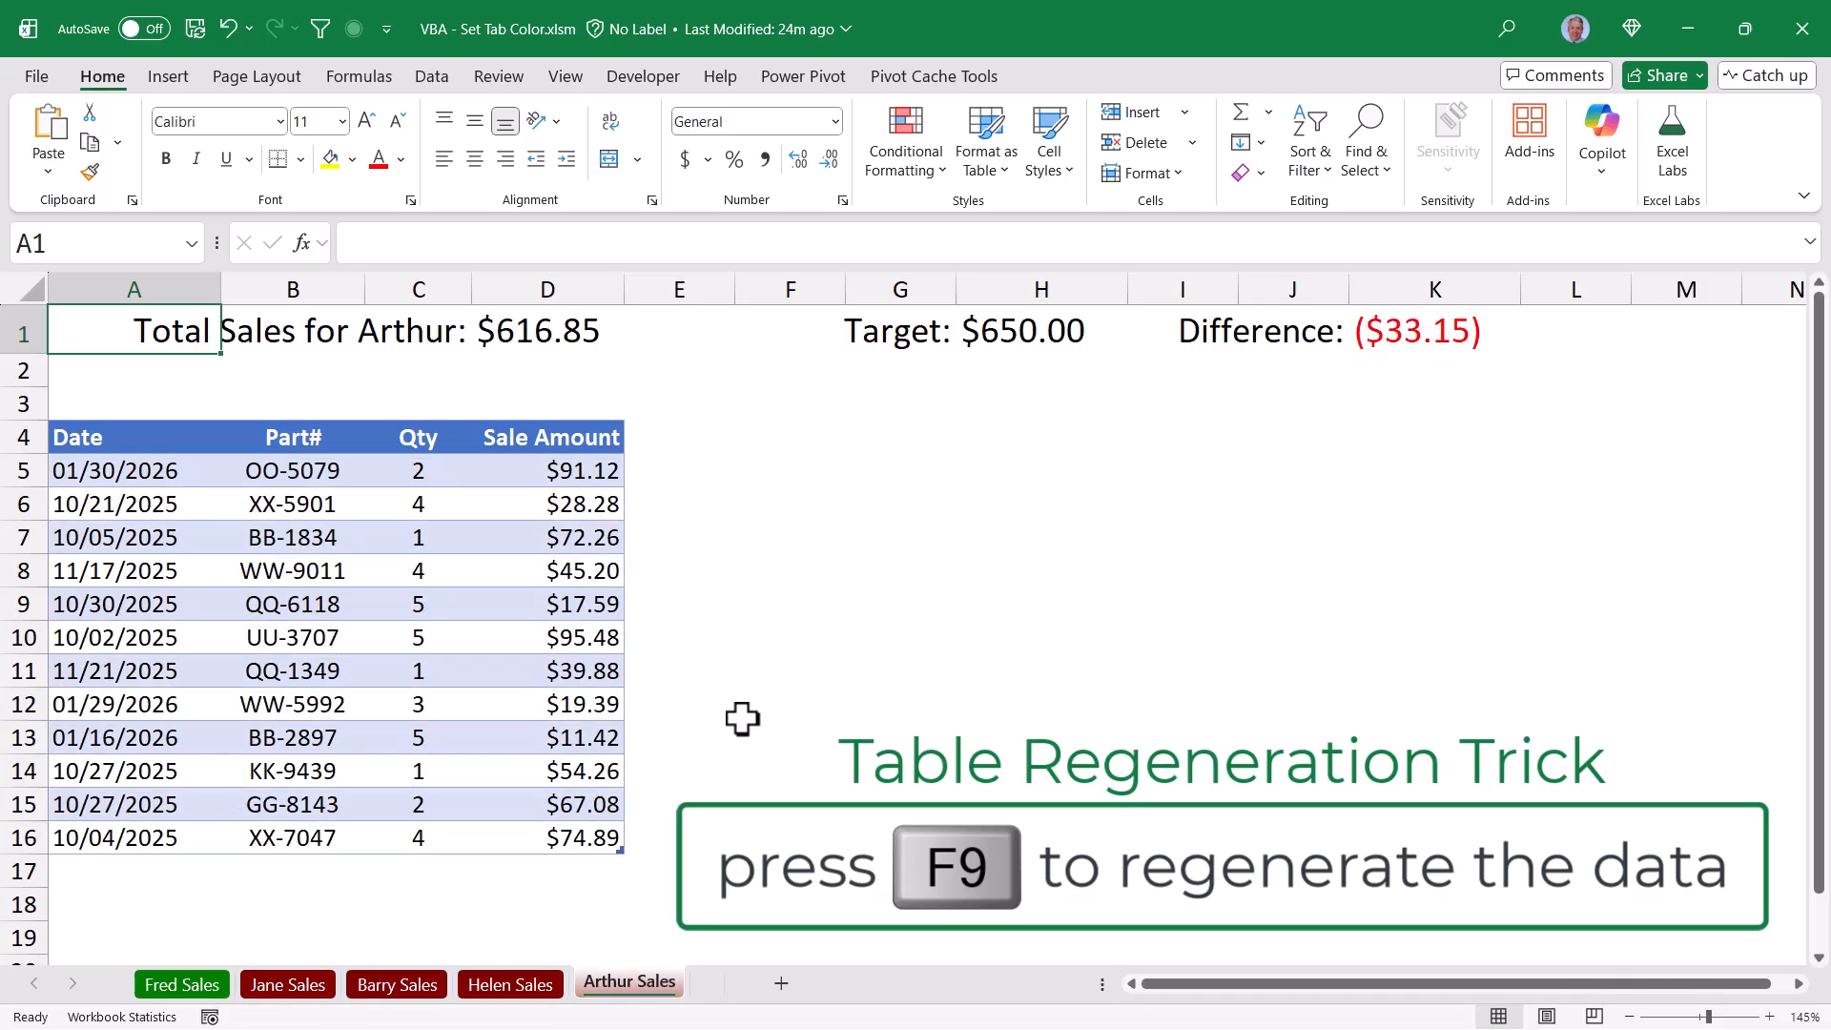
key(F9)
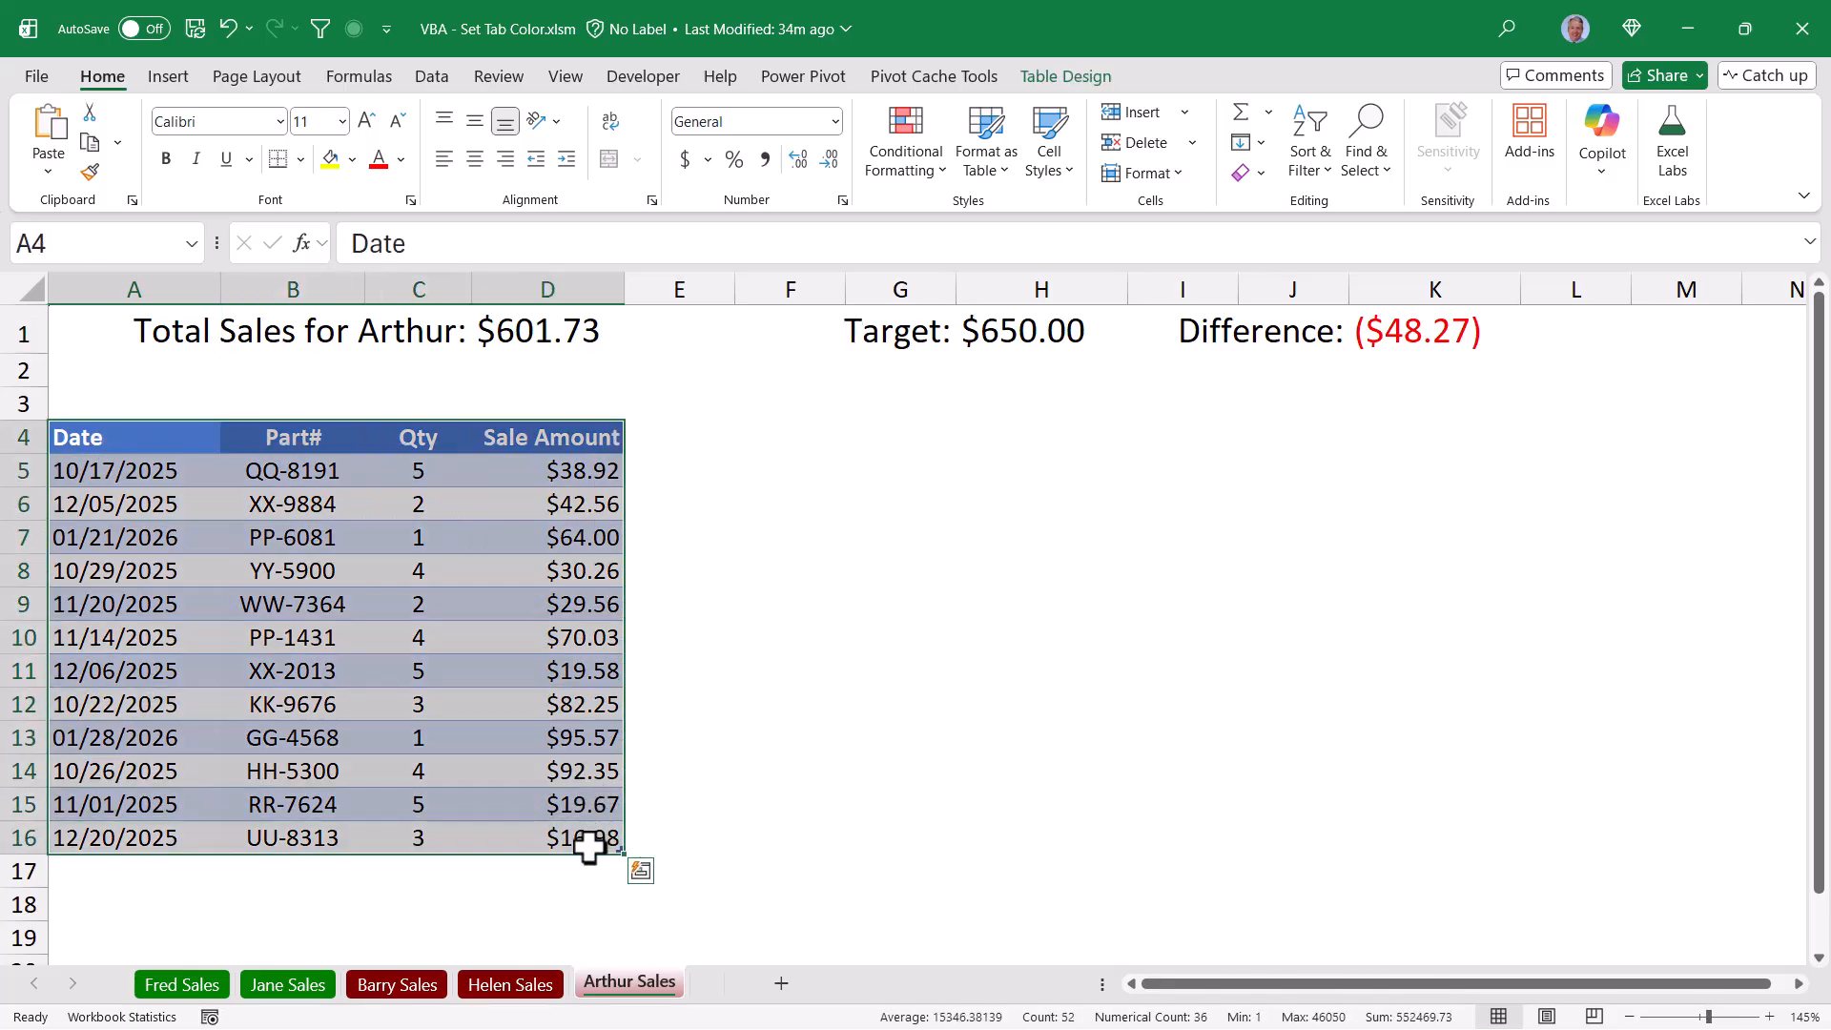
click(1062, 76)
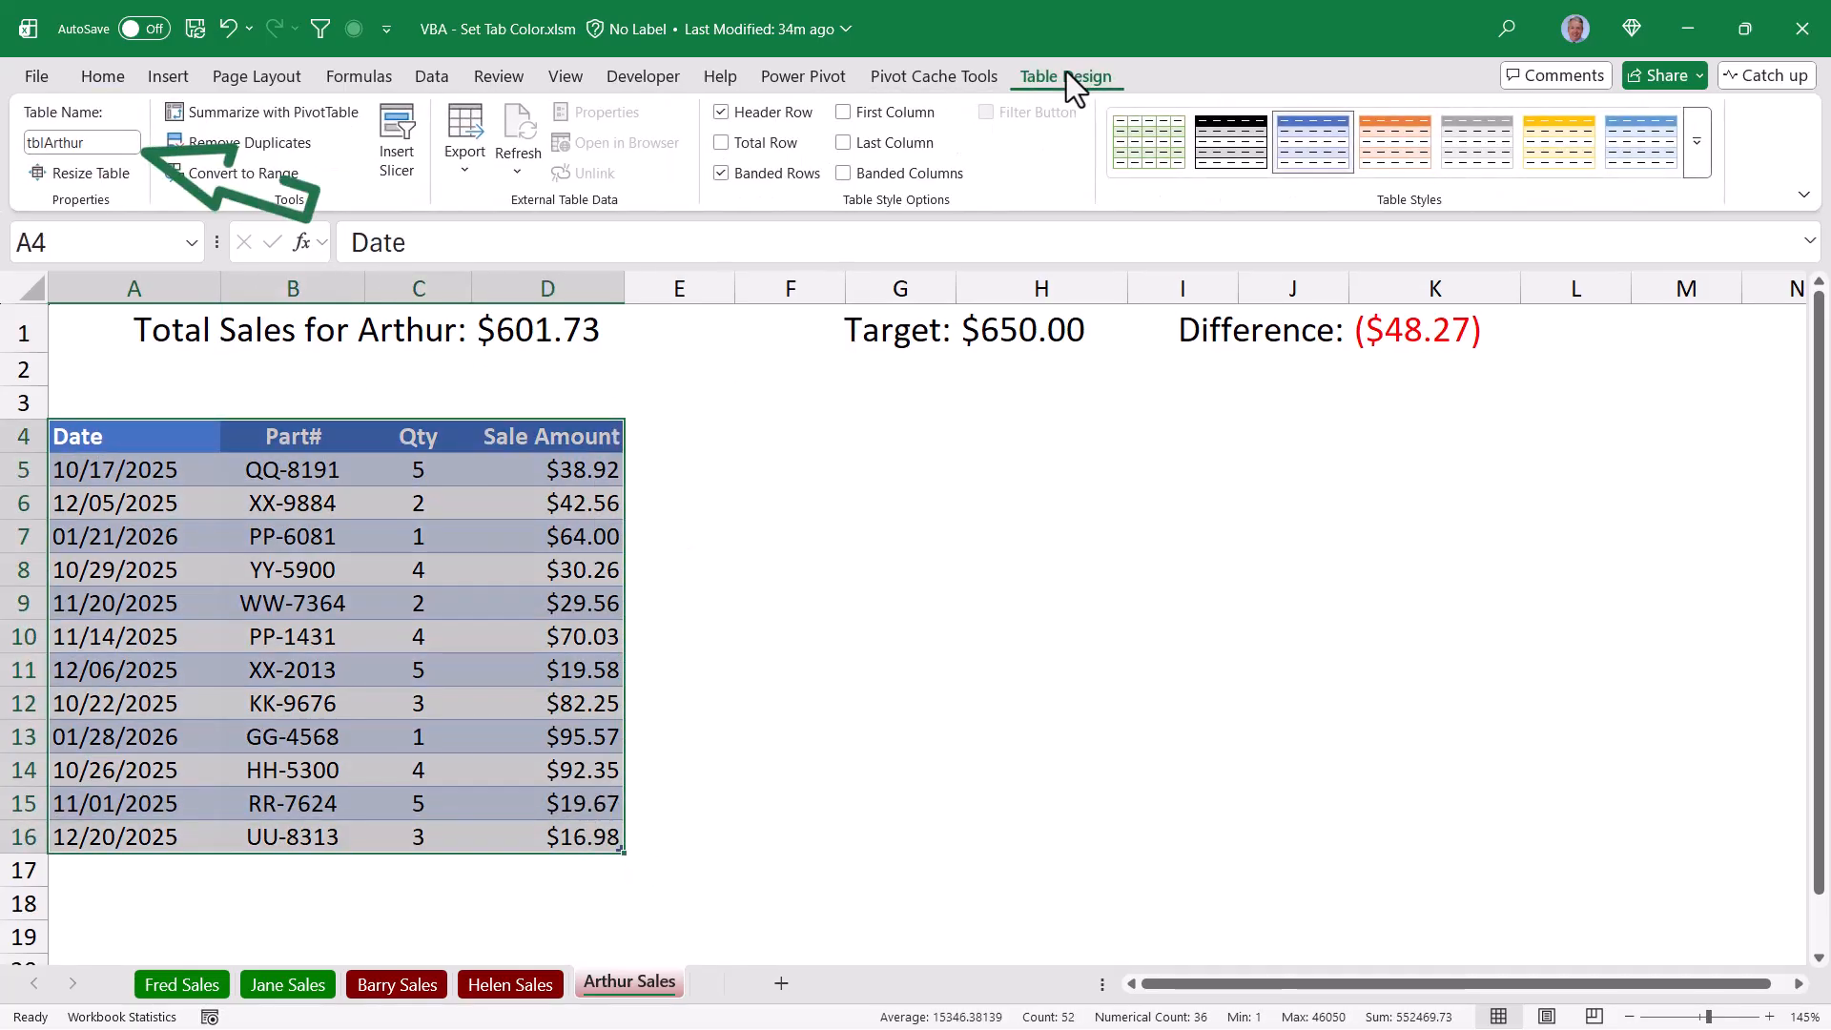
triple_click(79, 142)
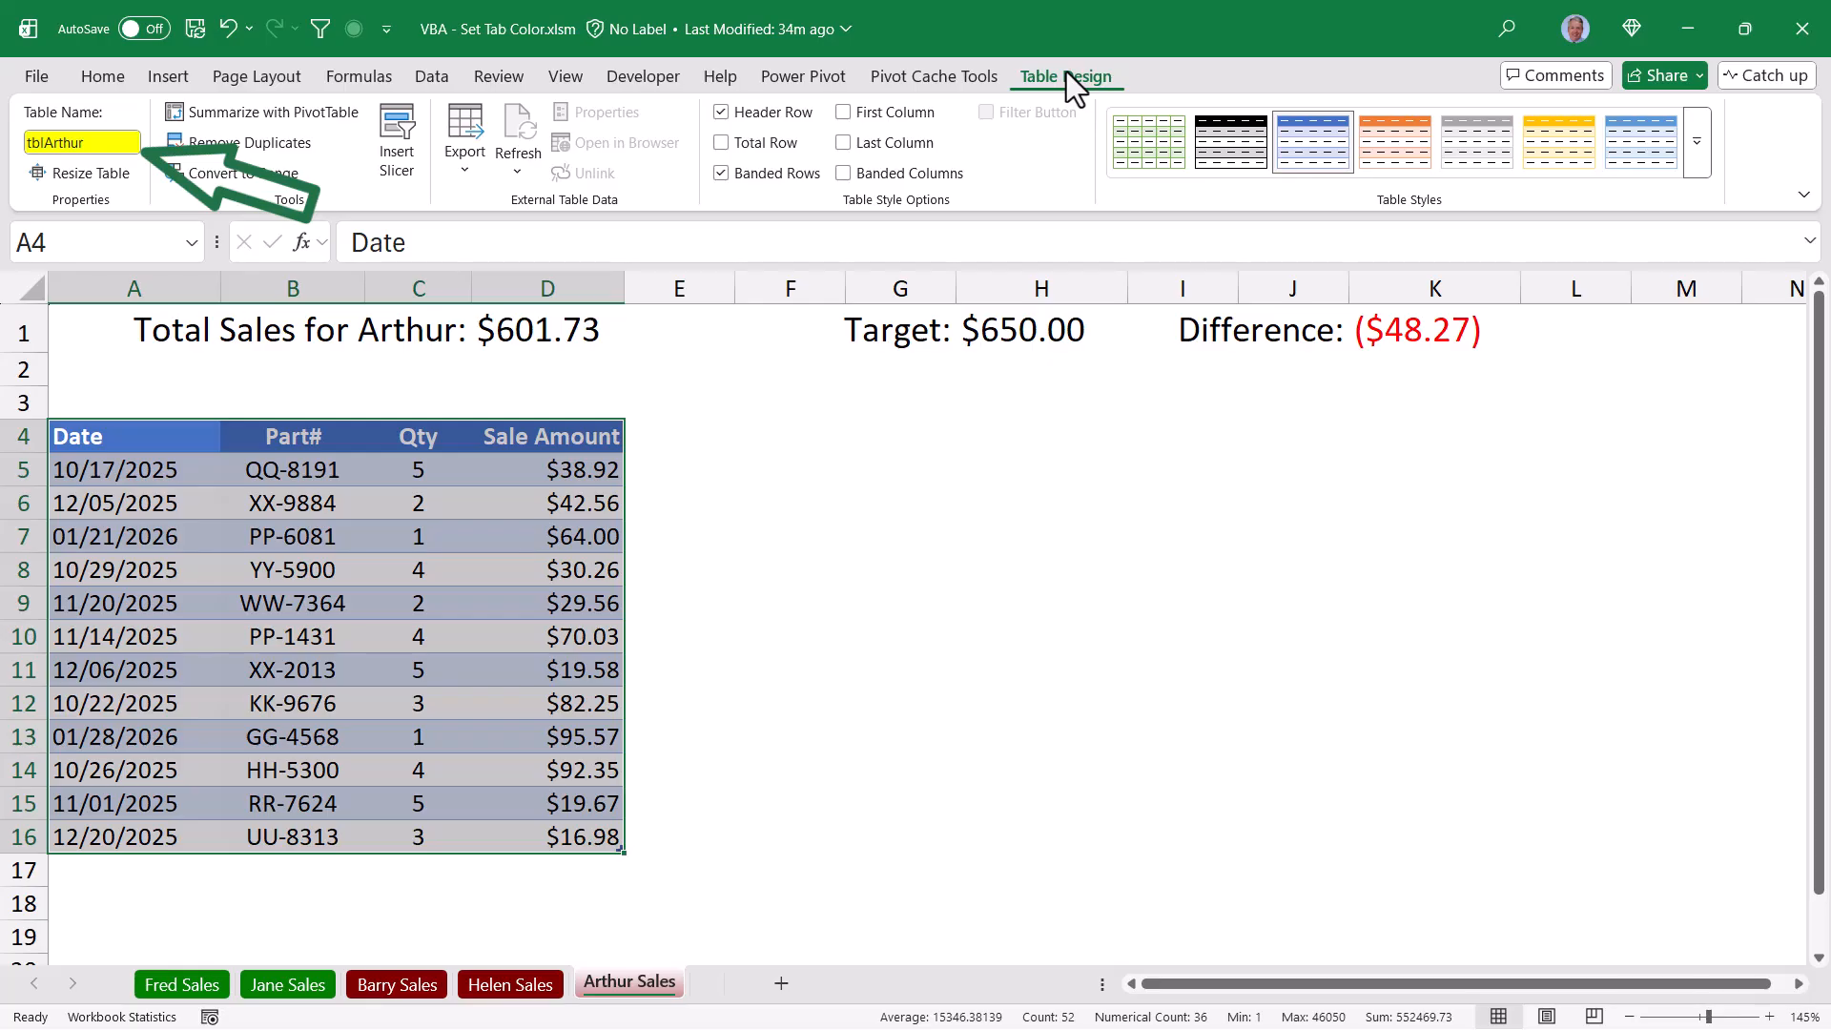
click(545, 331)
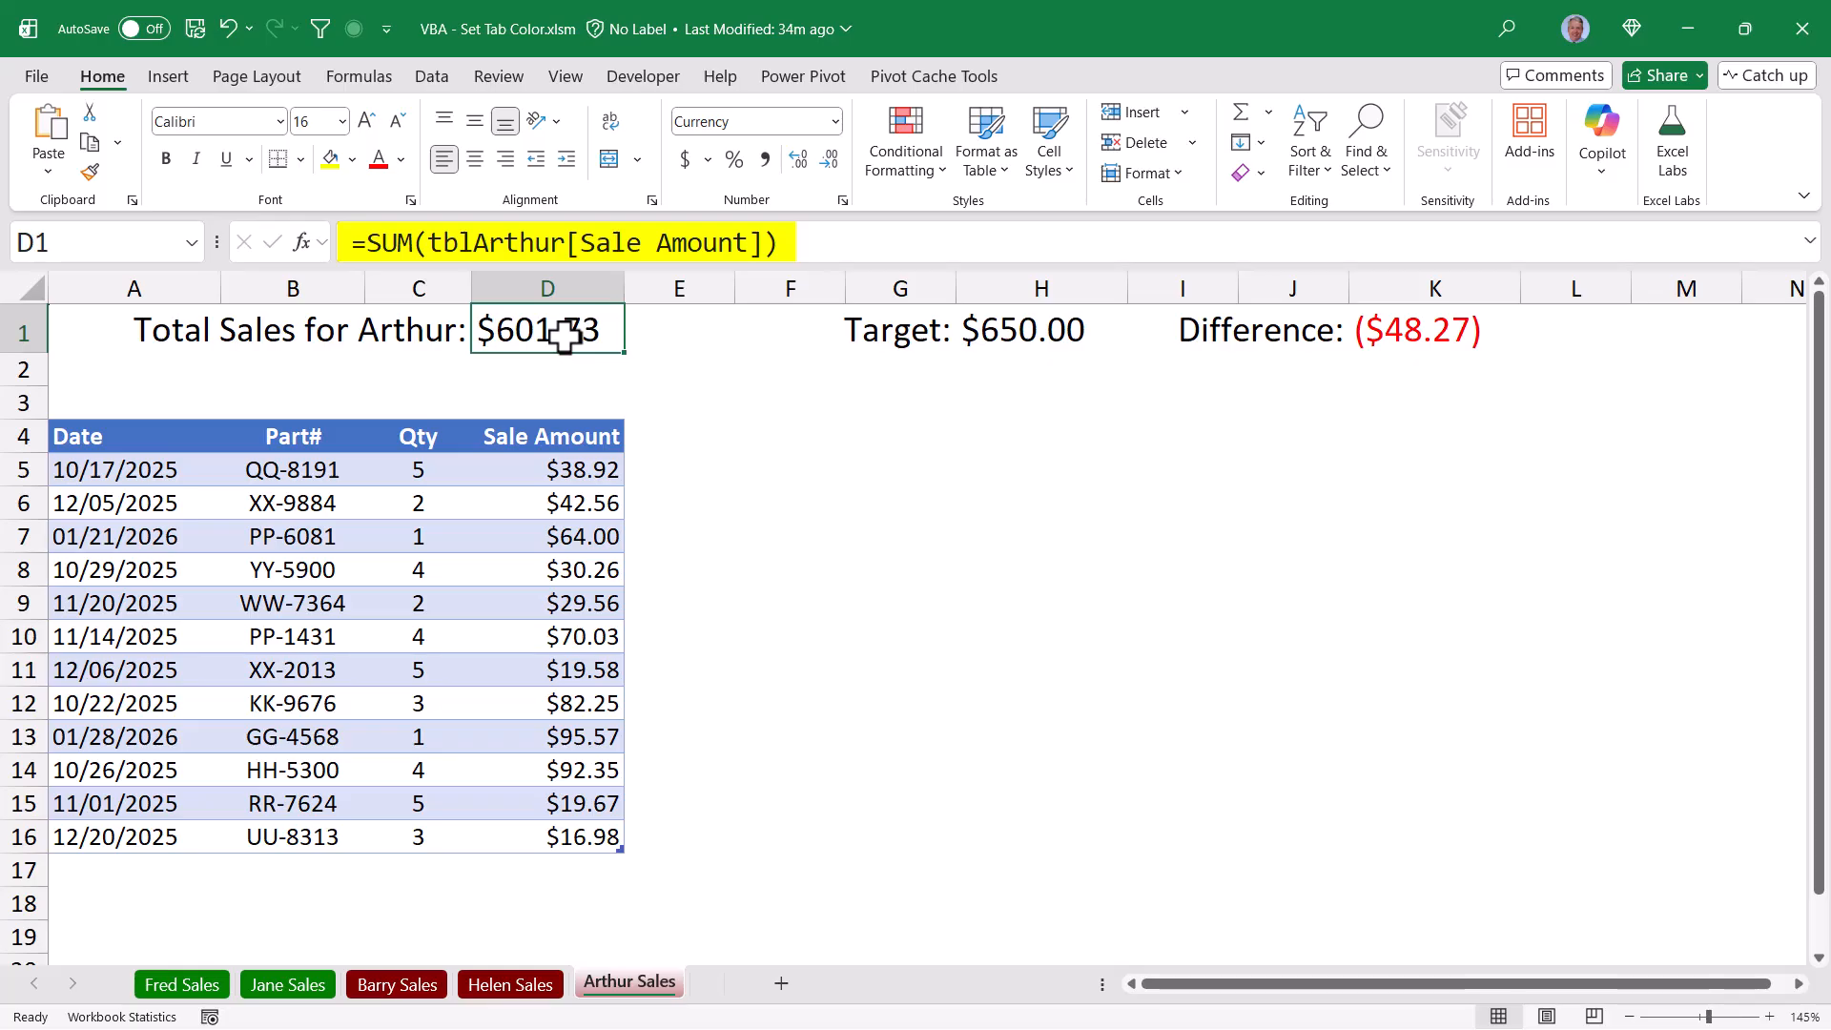
click(1040, 329)
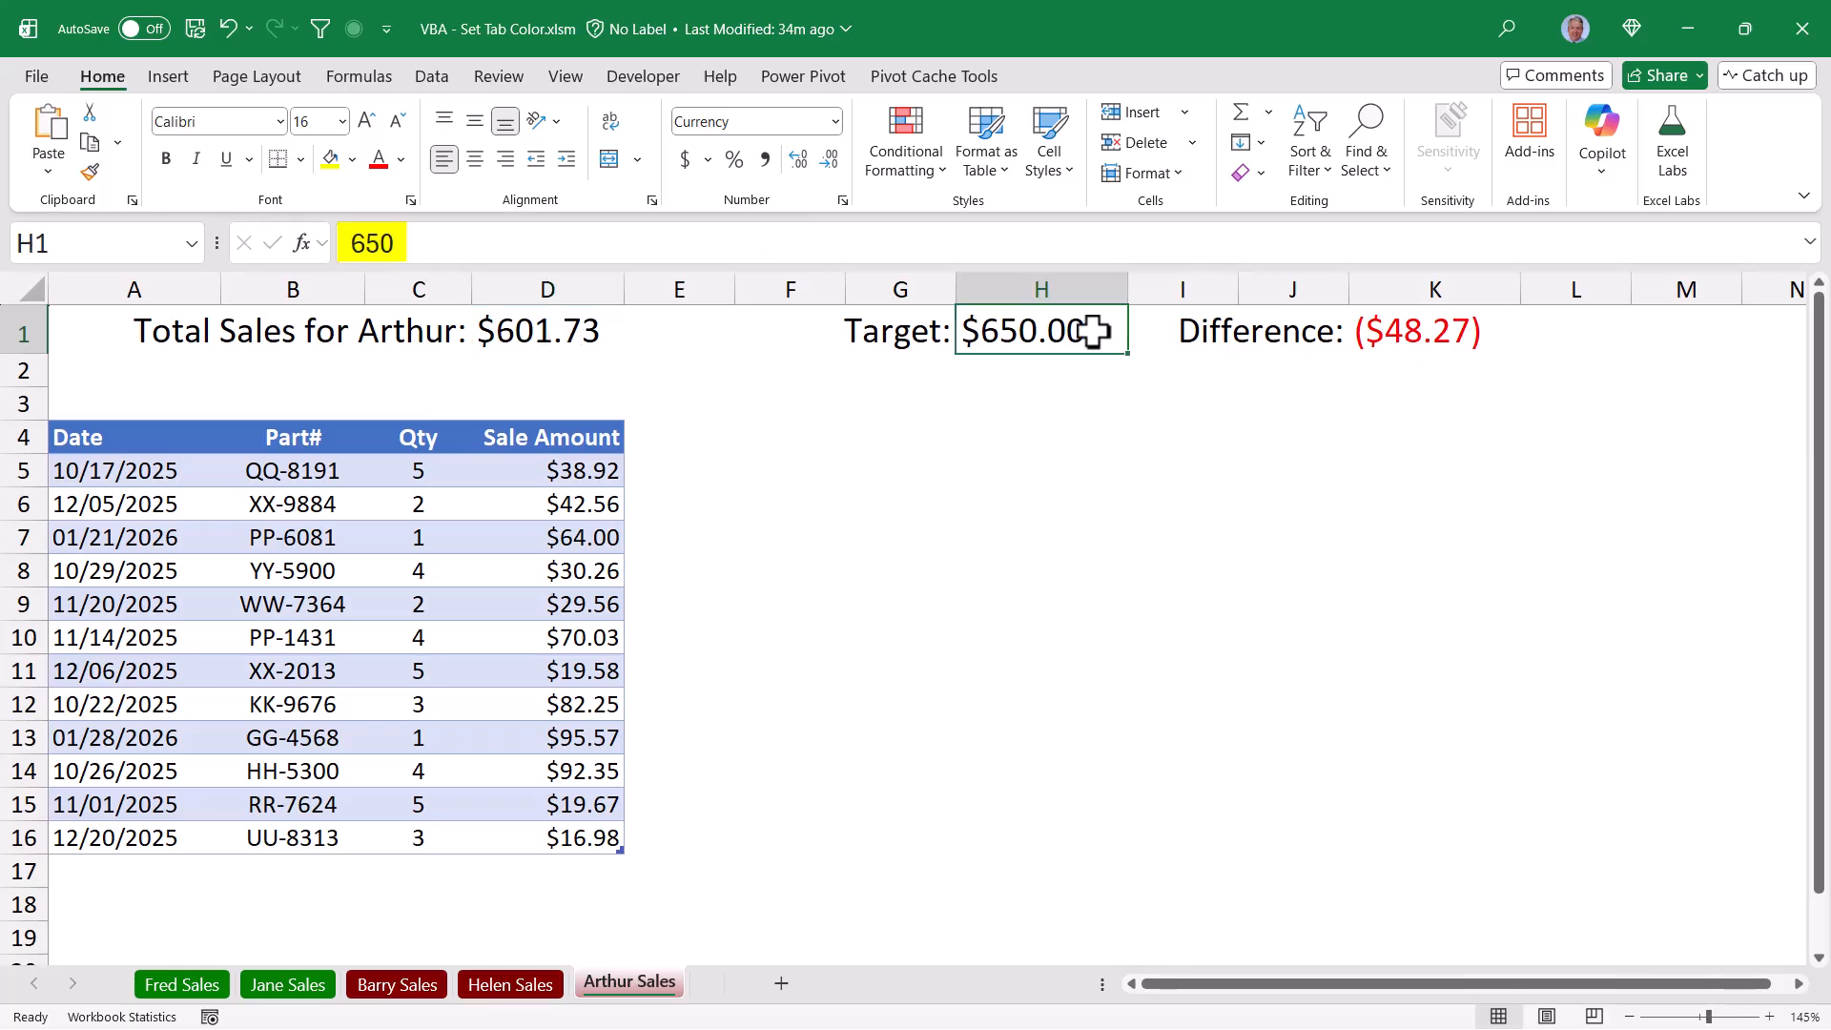
mouse_move(1375, 331)
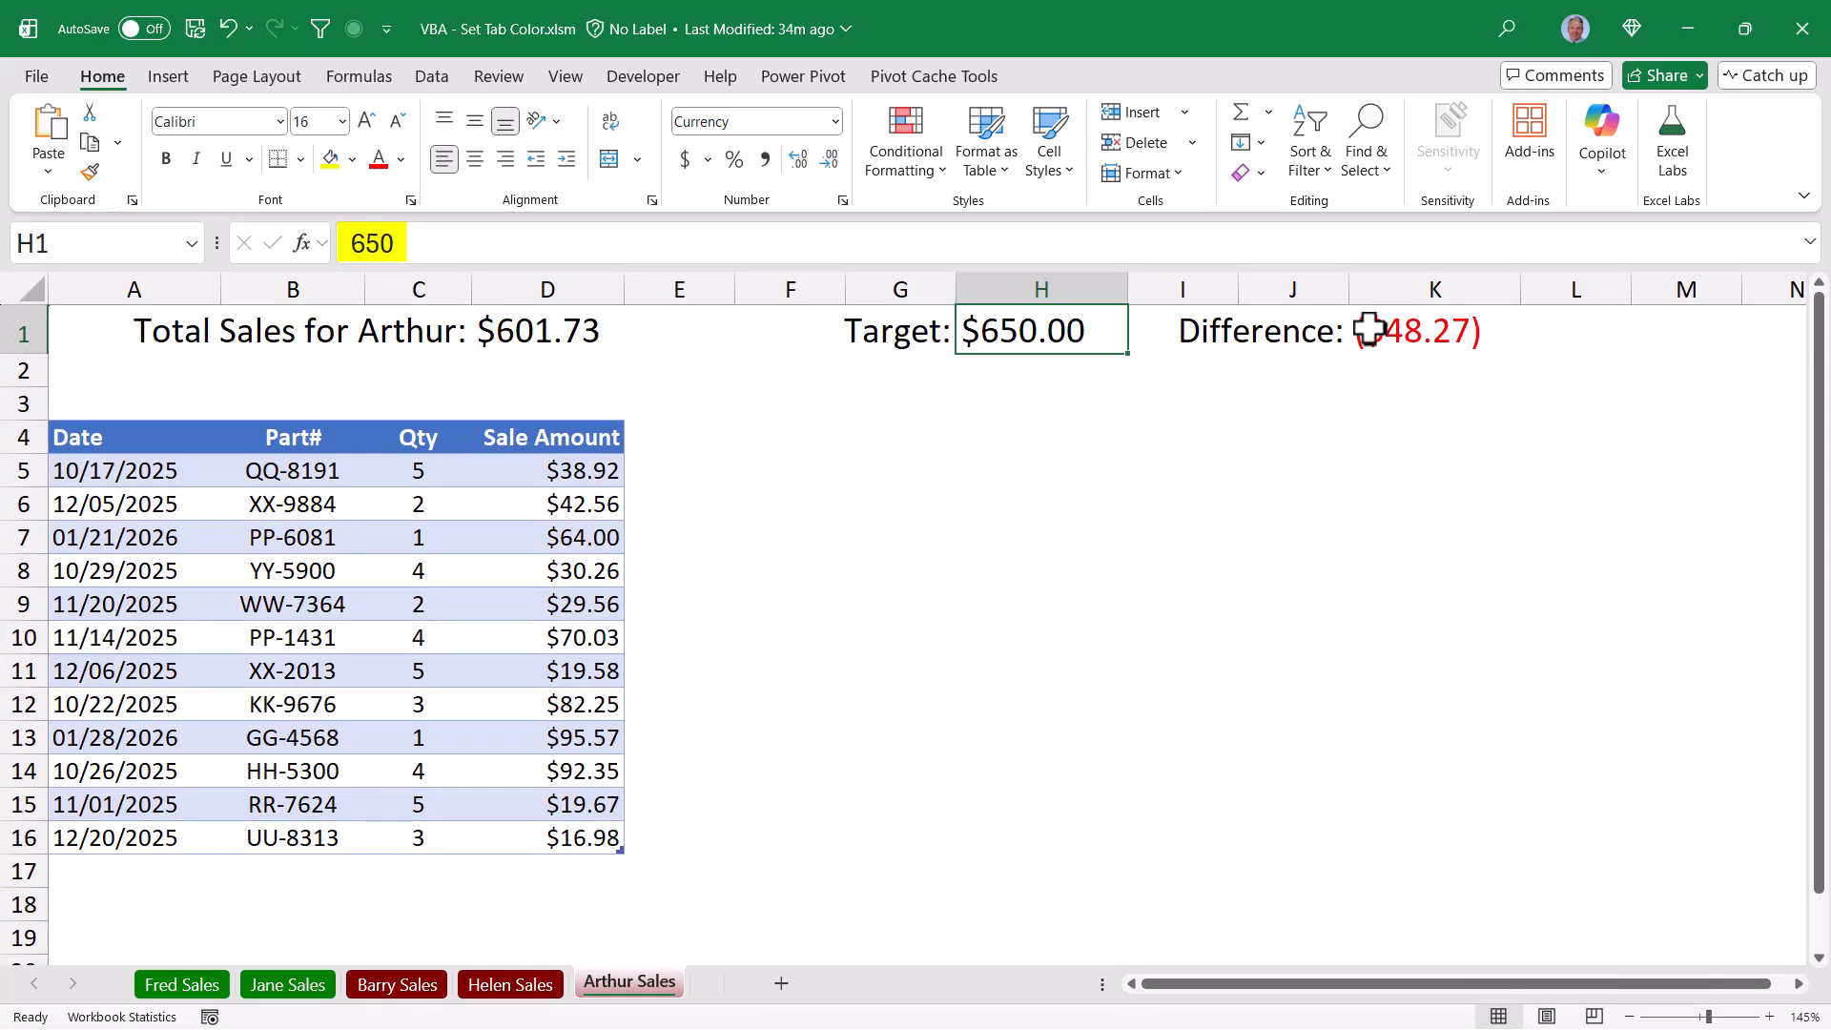
click(1434, 331)
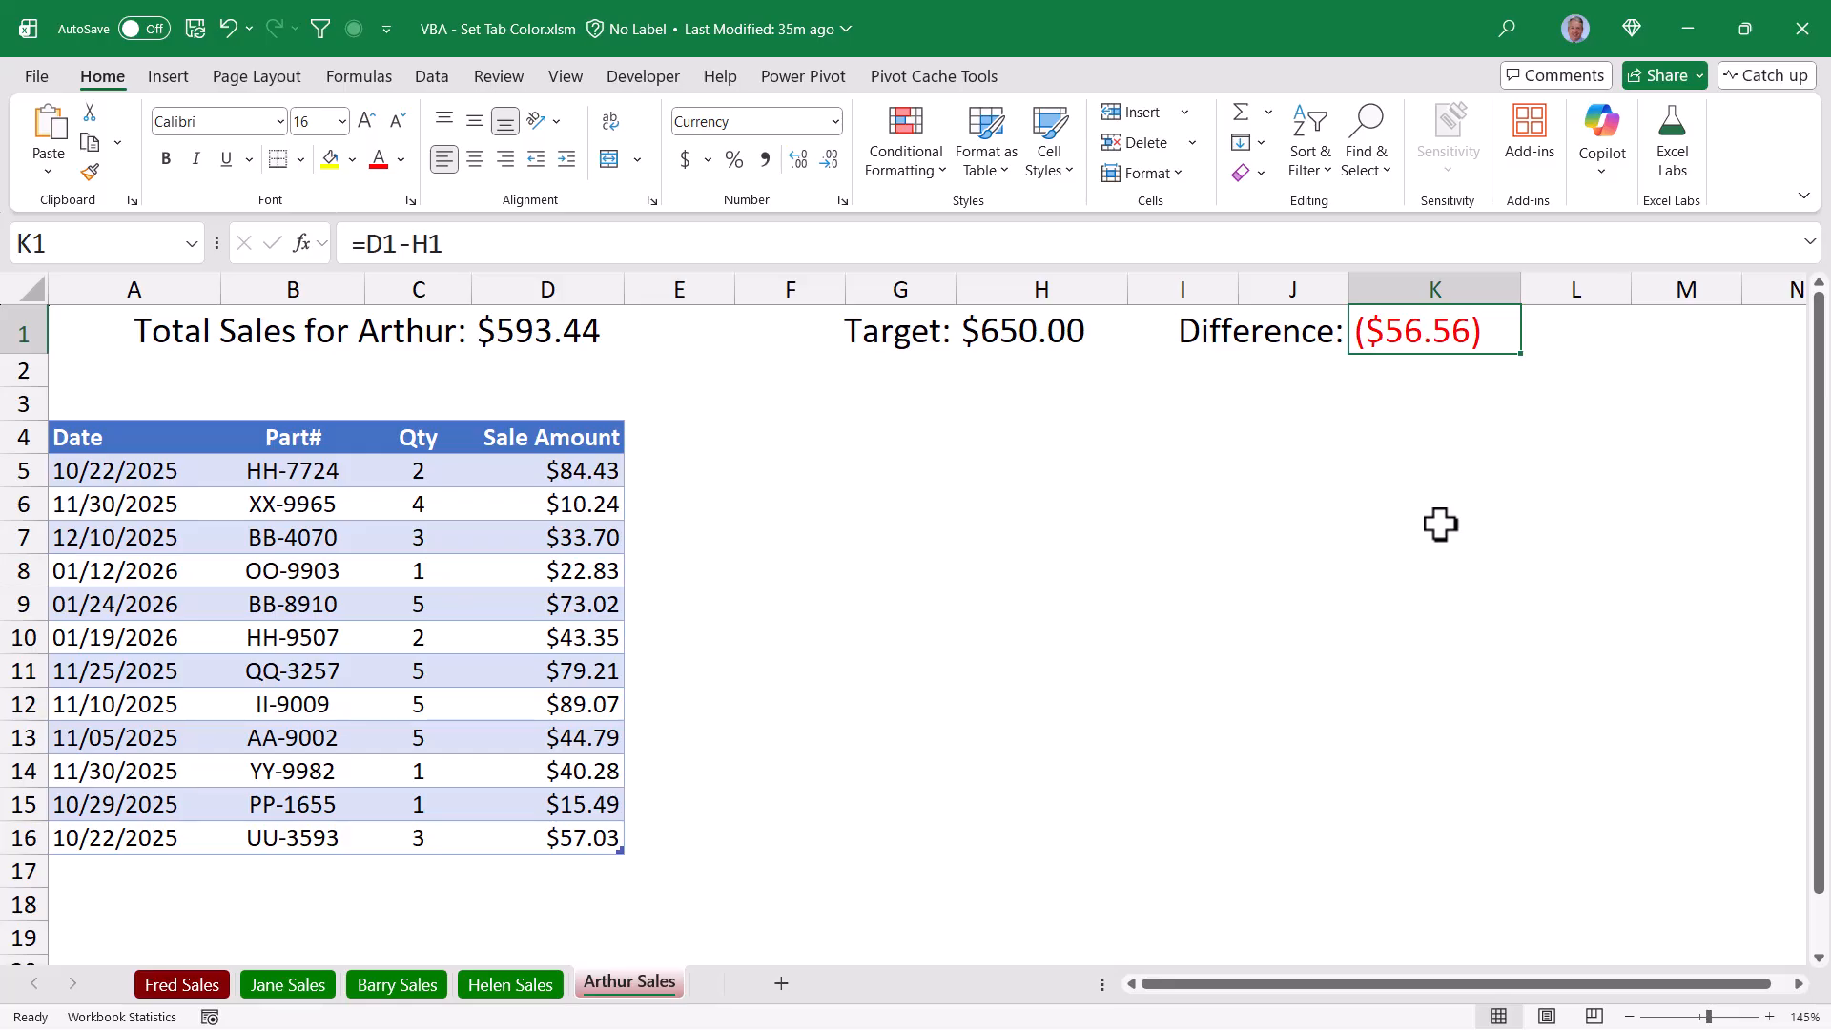
mouse_move(641, 1002)
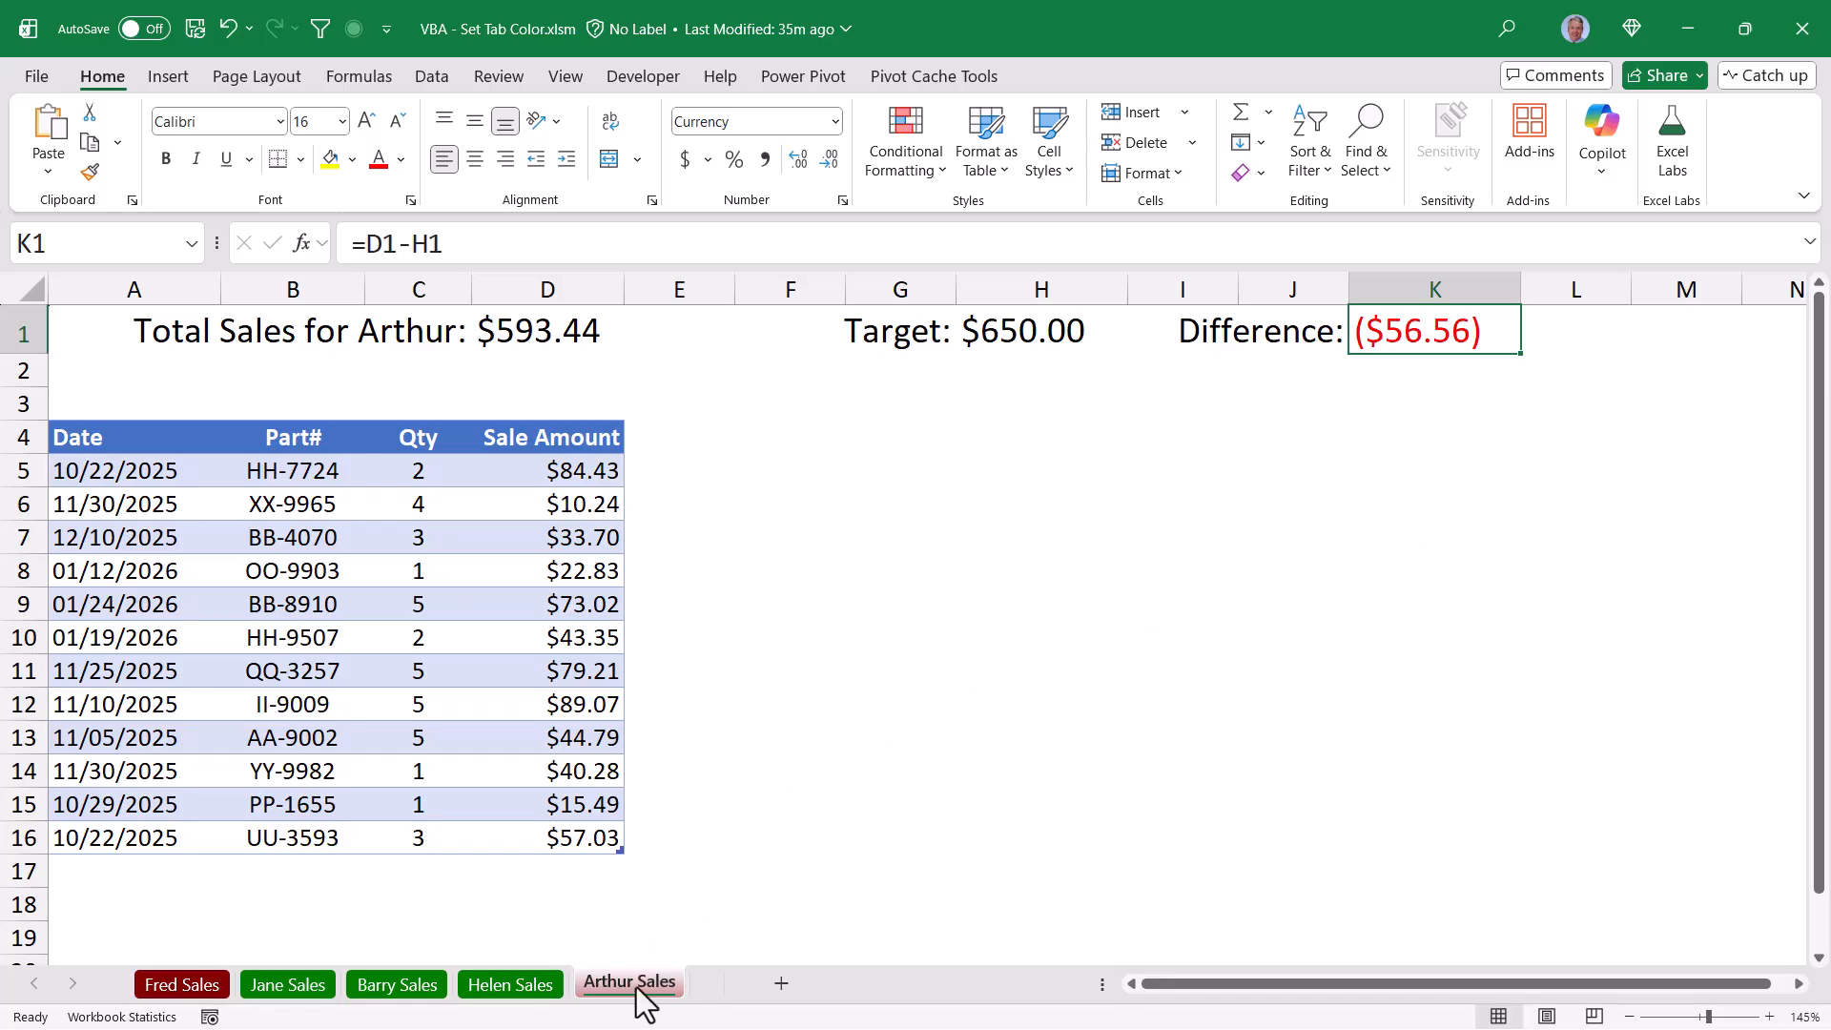
Step: Open the Arthur Sales sheet's code via the tab's View Code option
right_click(629, 982)
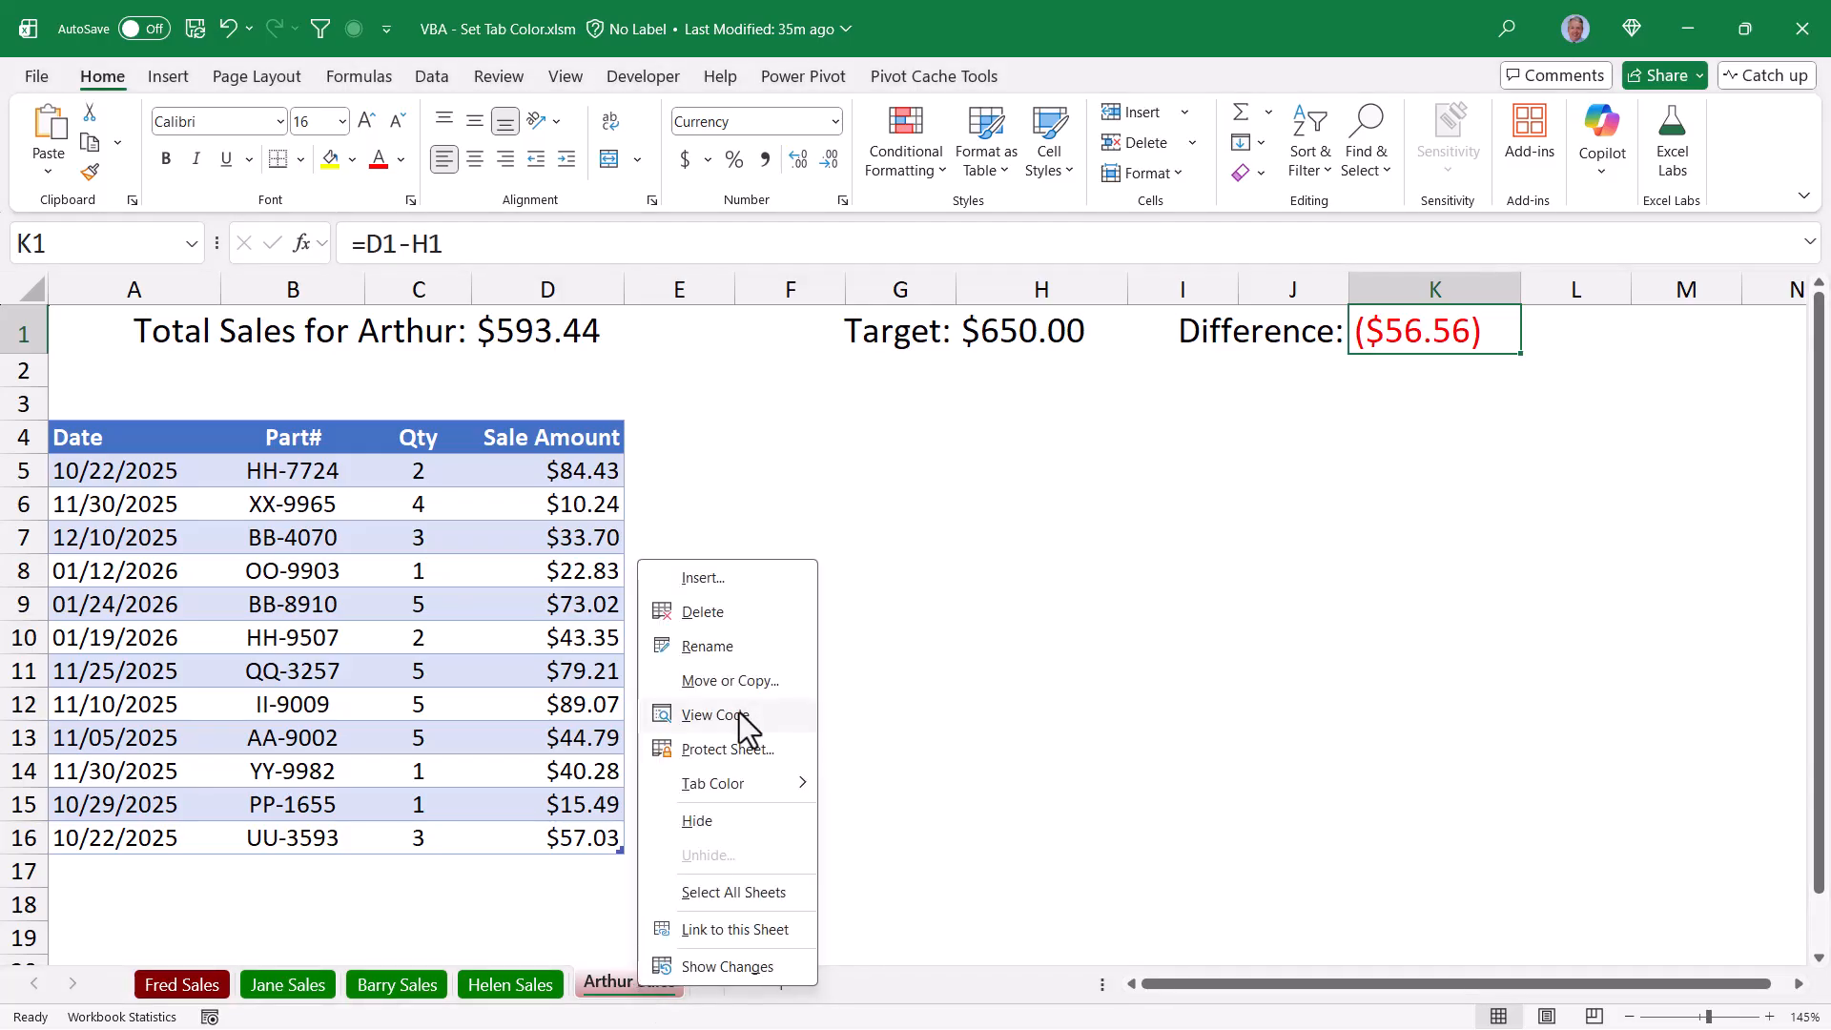
click(714, 714)
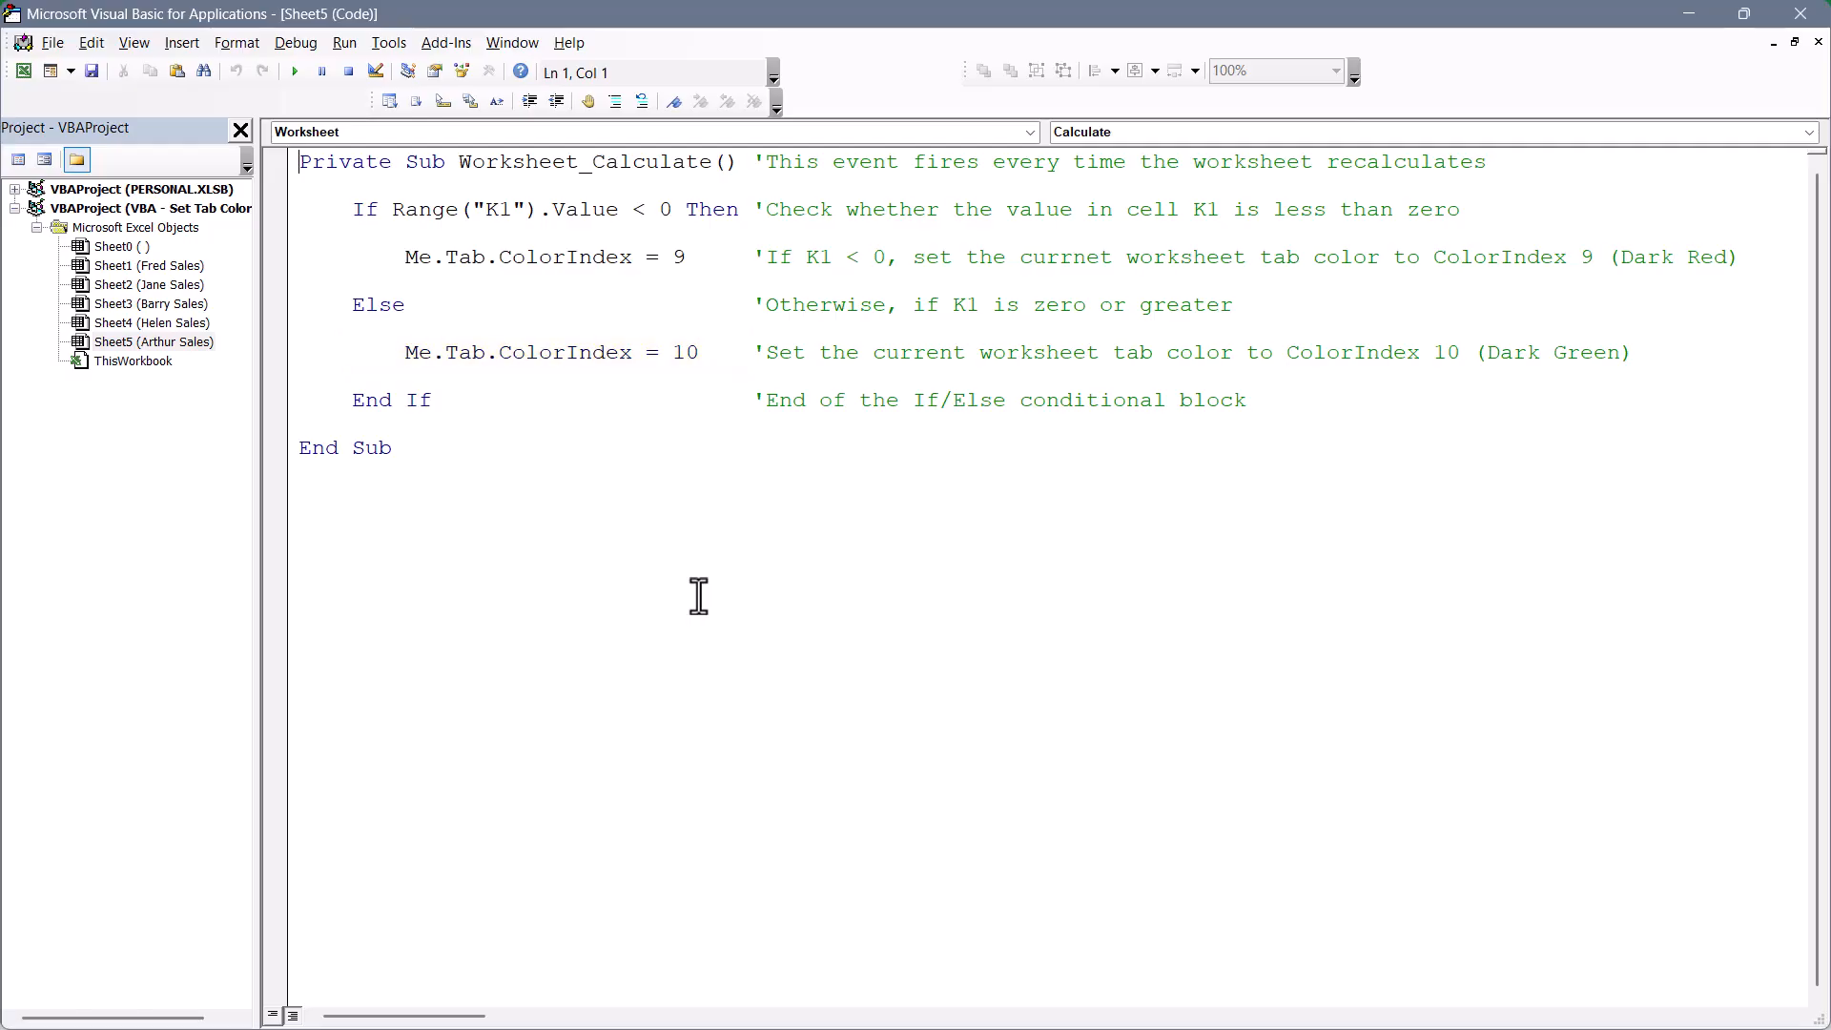
mouse_move(459, 452)
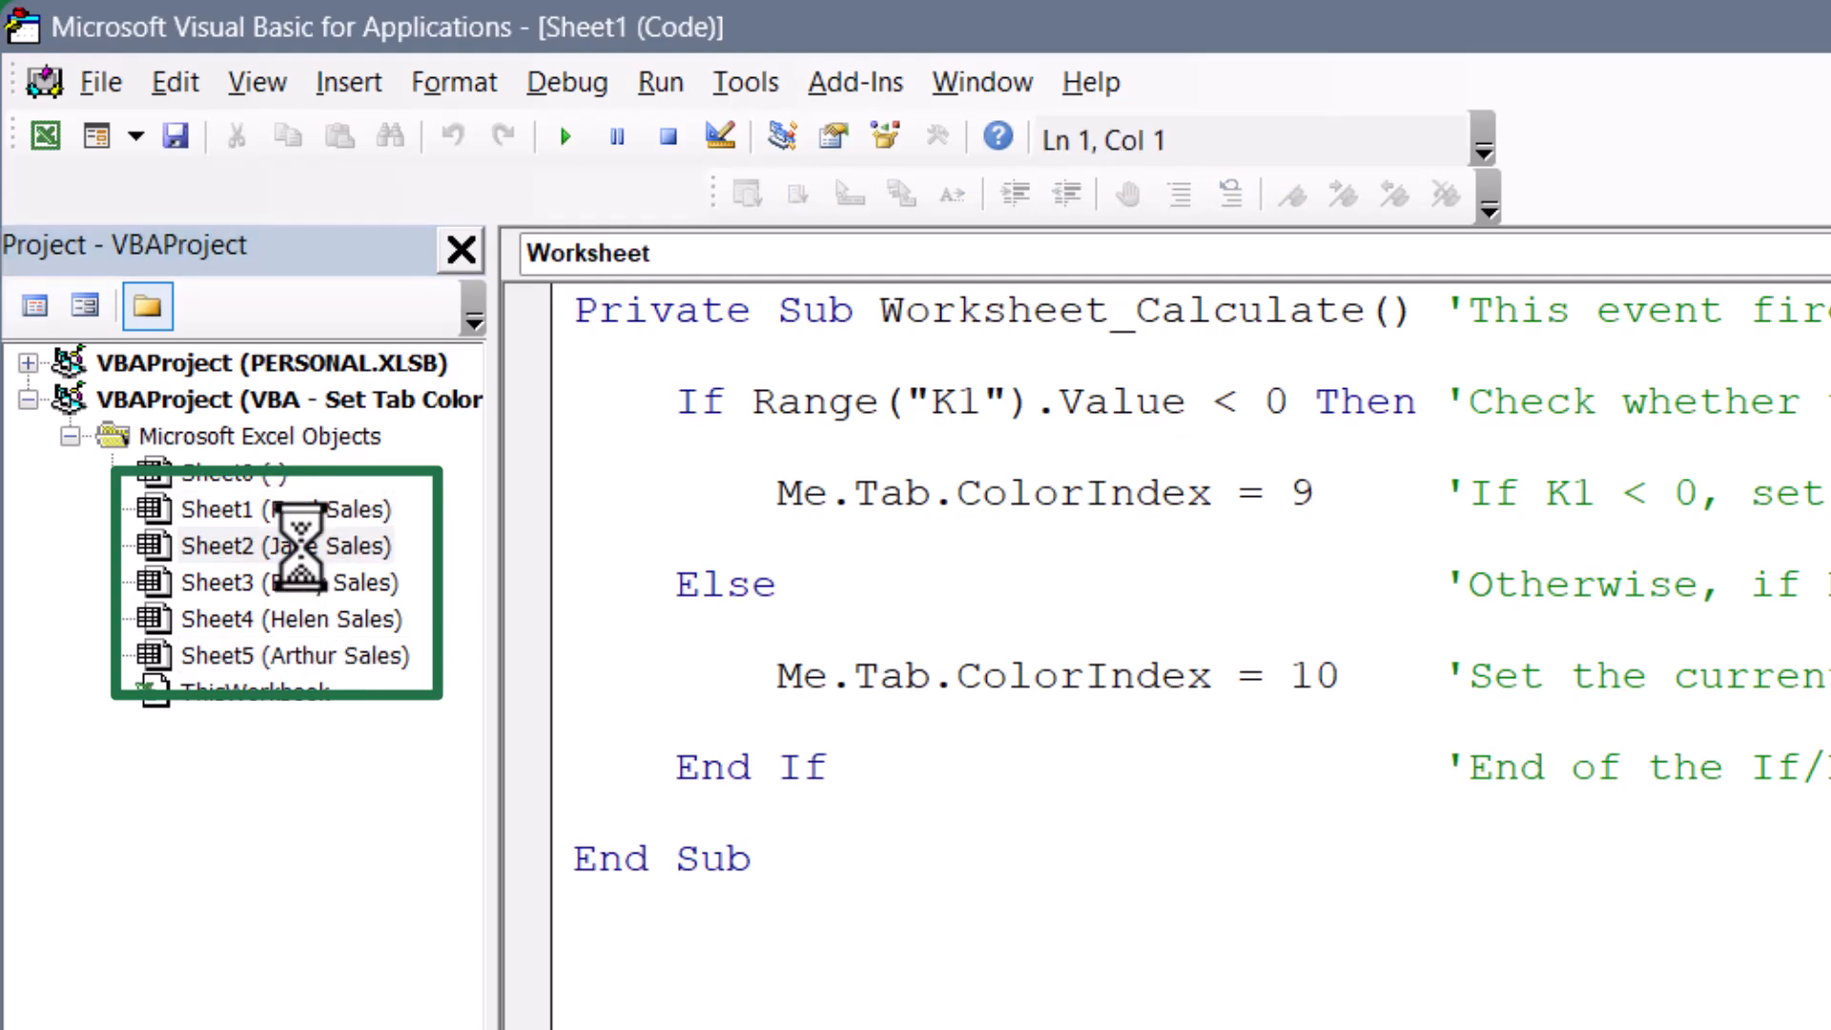
Step: Open the Barry, Helen and Arthur Sales sheet code modules from the Project Explorer
double_click(282, 582)
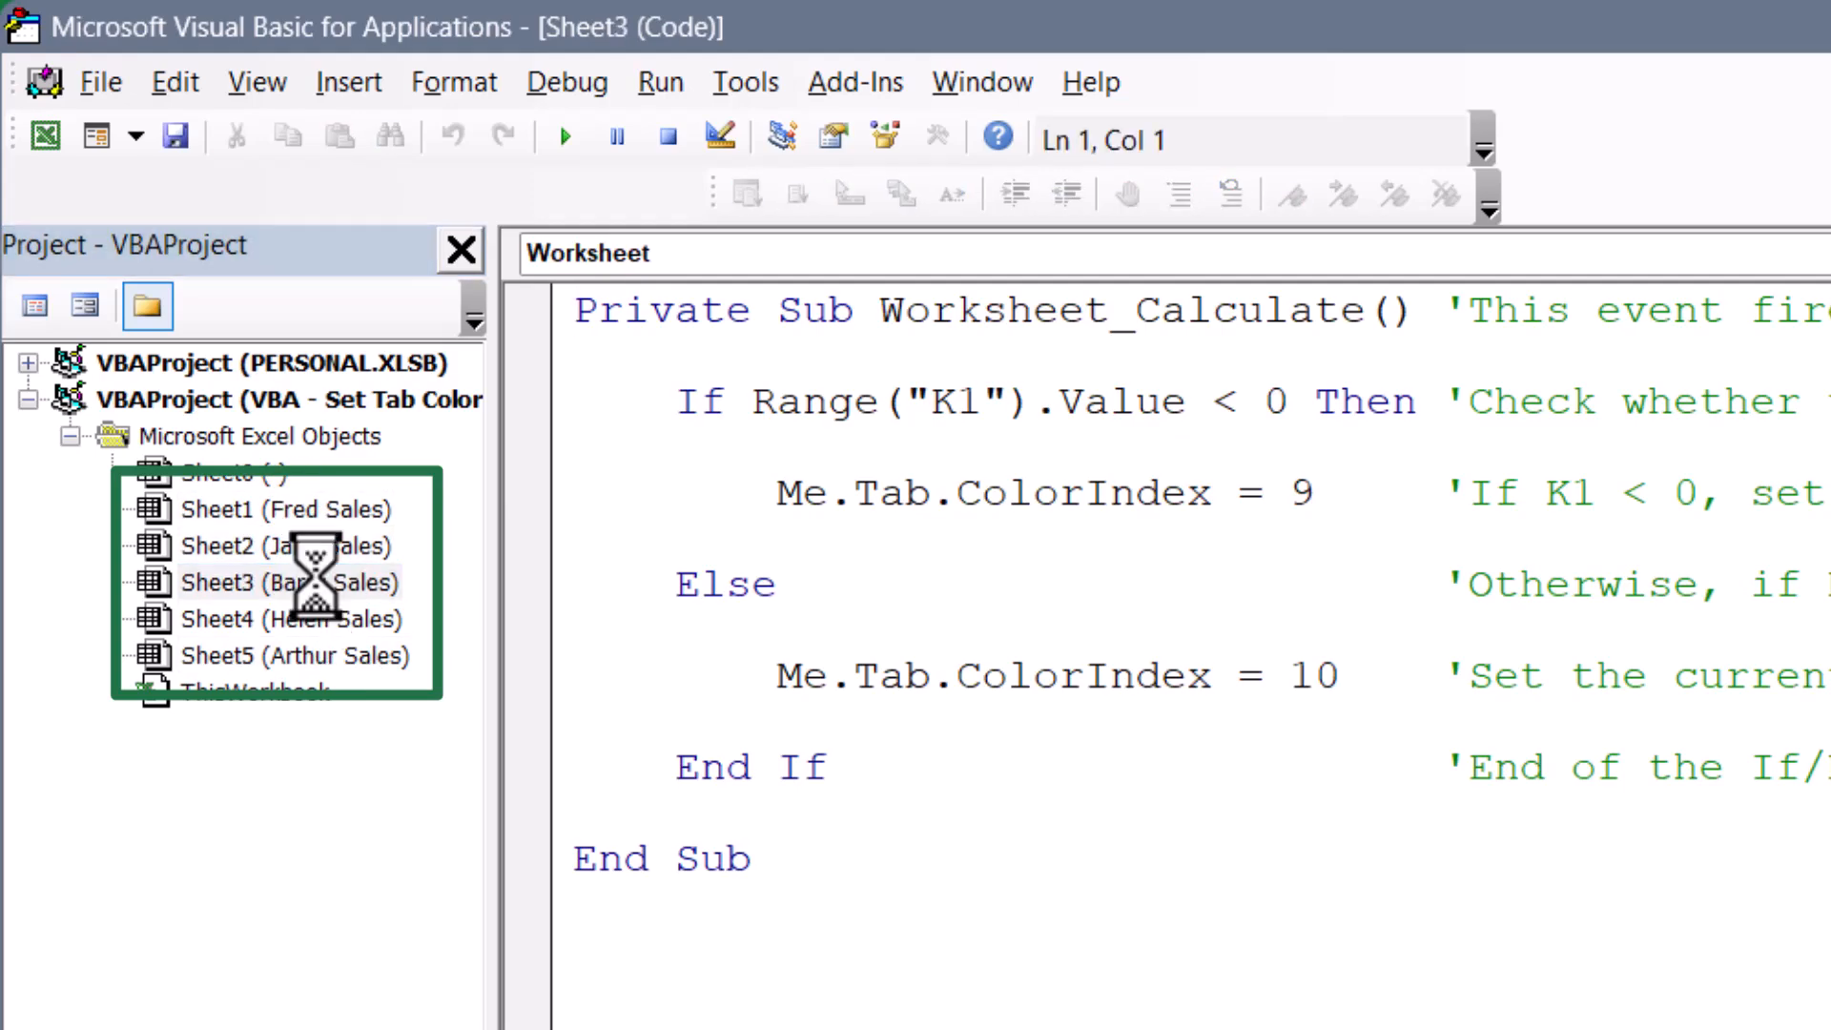
double_click(288, 619)
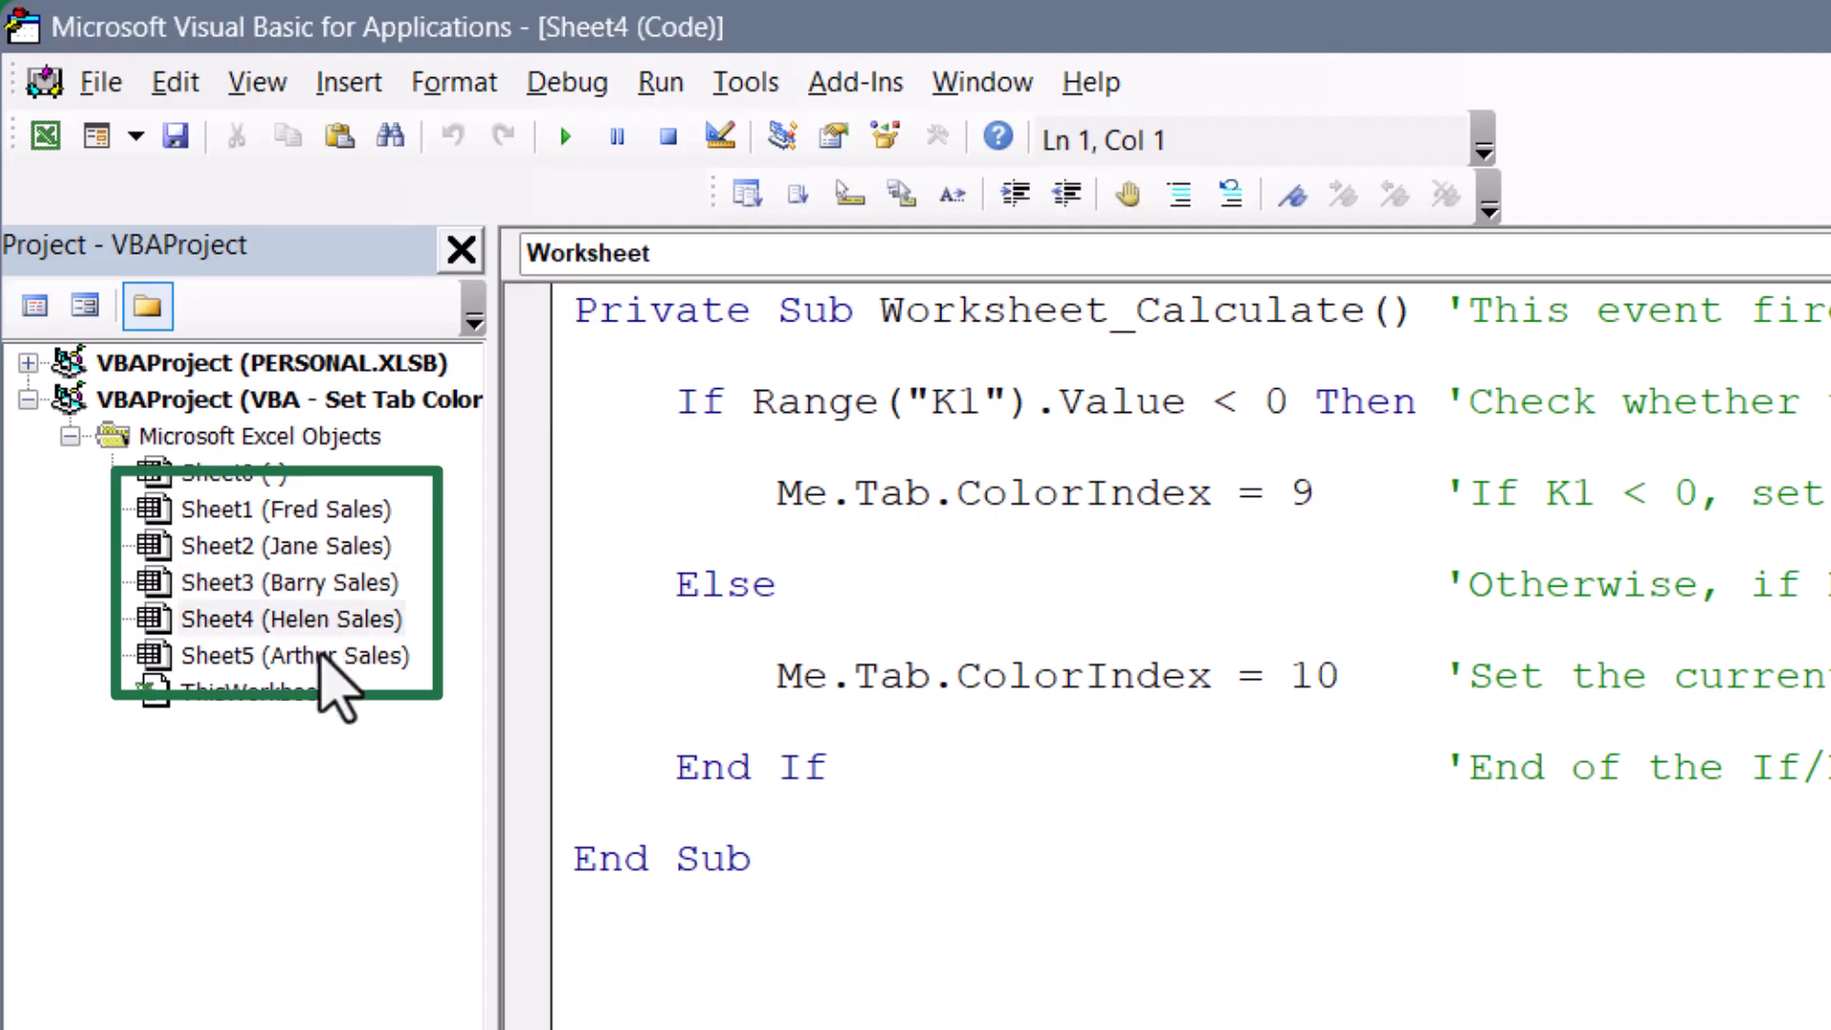
double_click(295, 655)
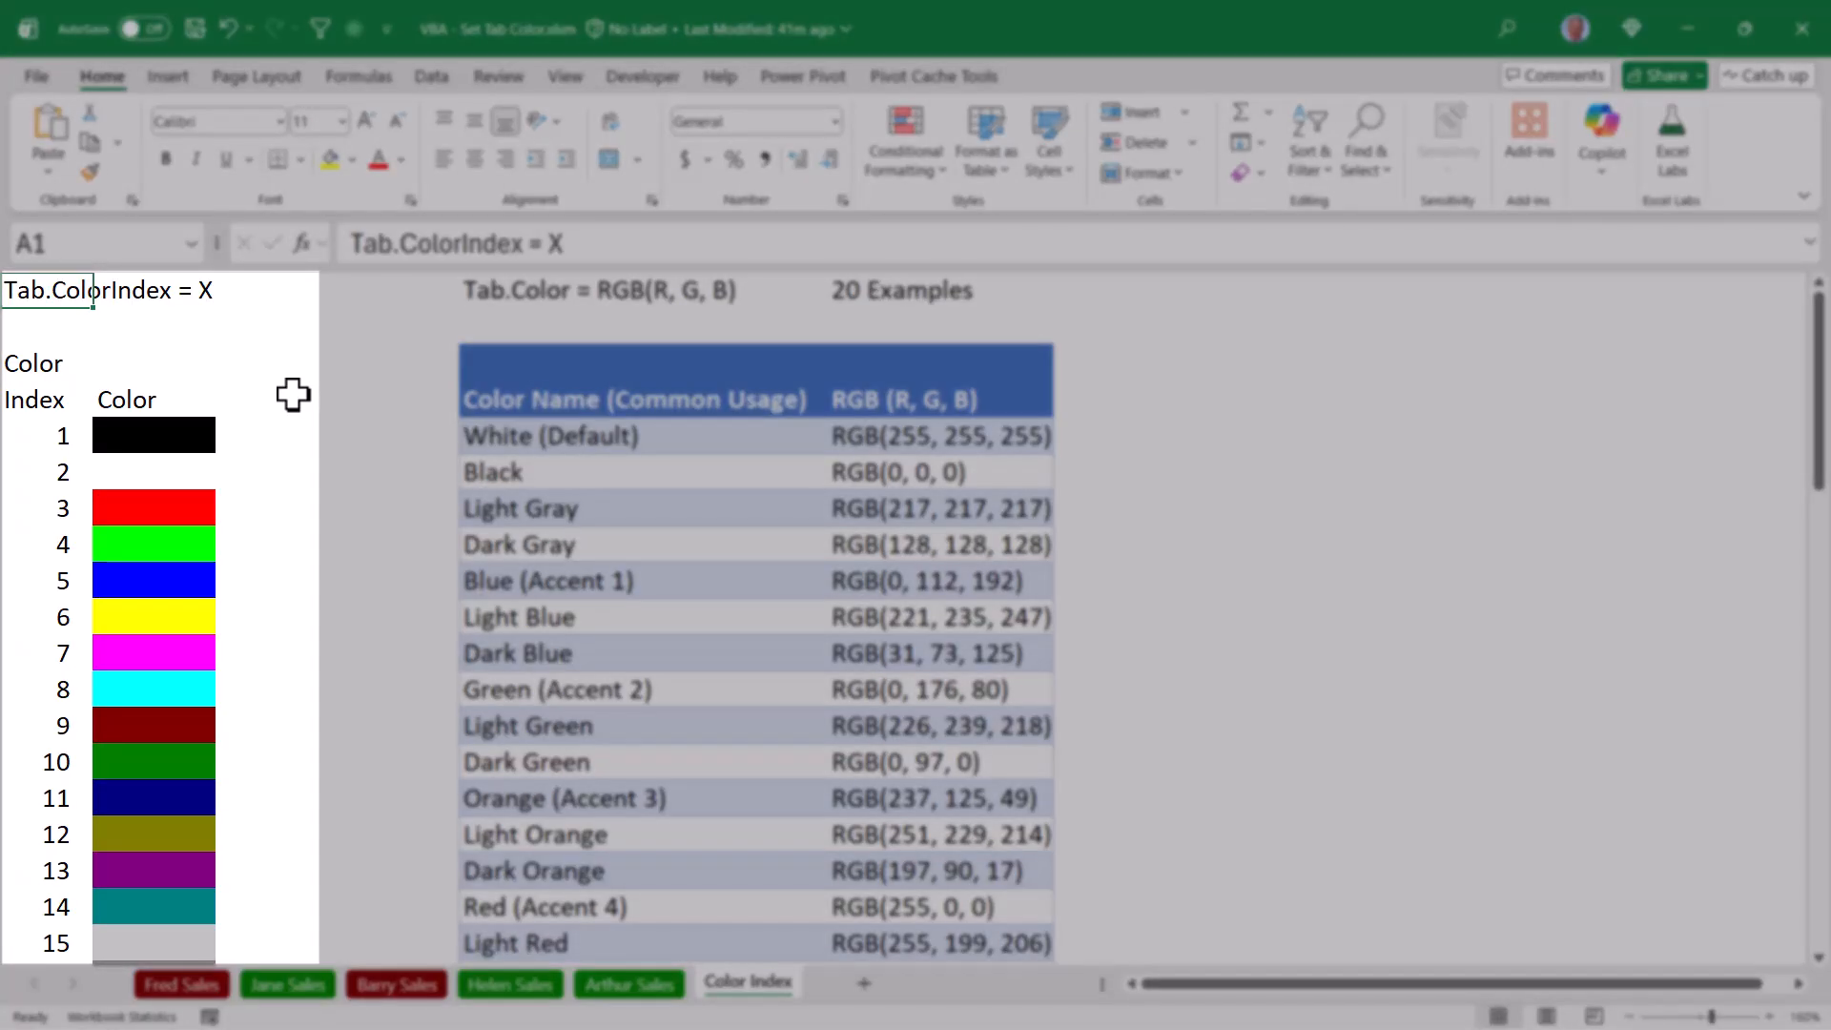
Step: Scroll through the Color Index sheet's swatches (indexes 1–56) and RGB examples
scroll(down, 3)
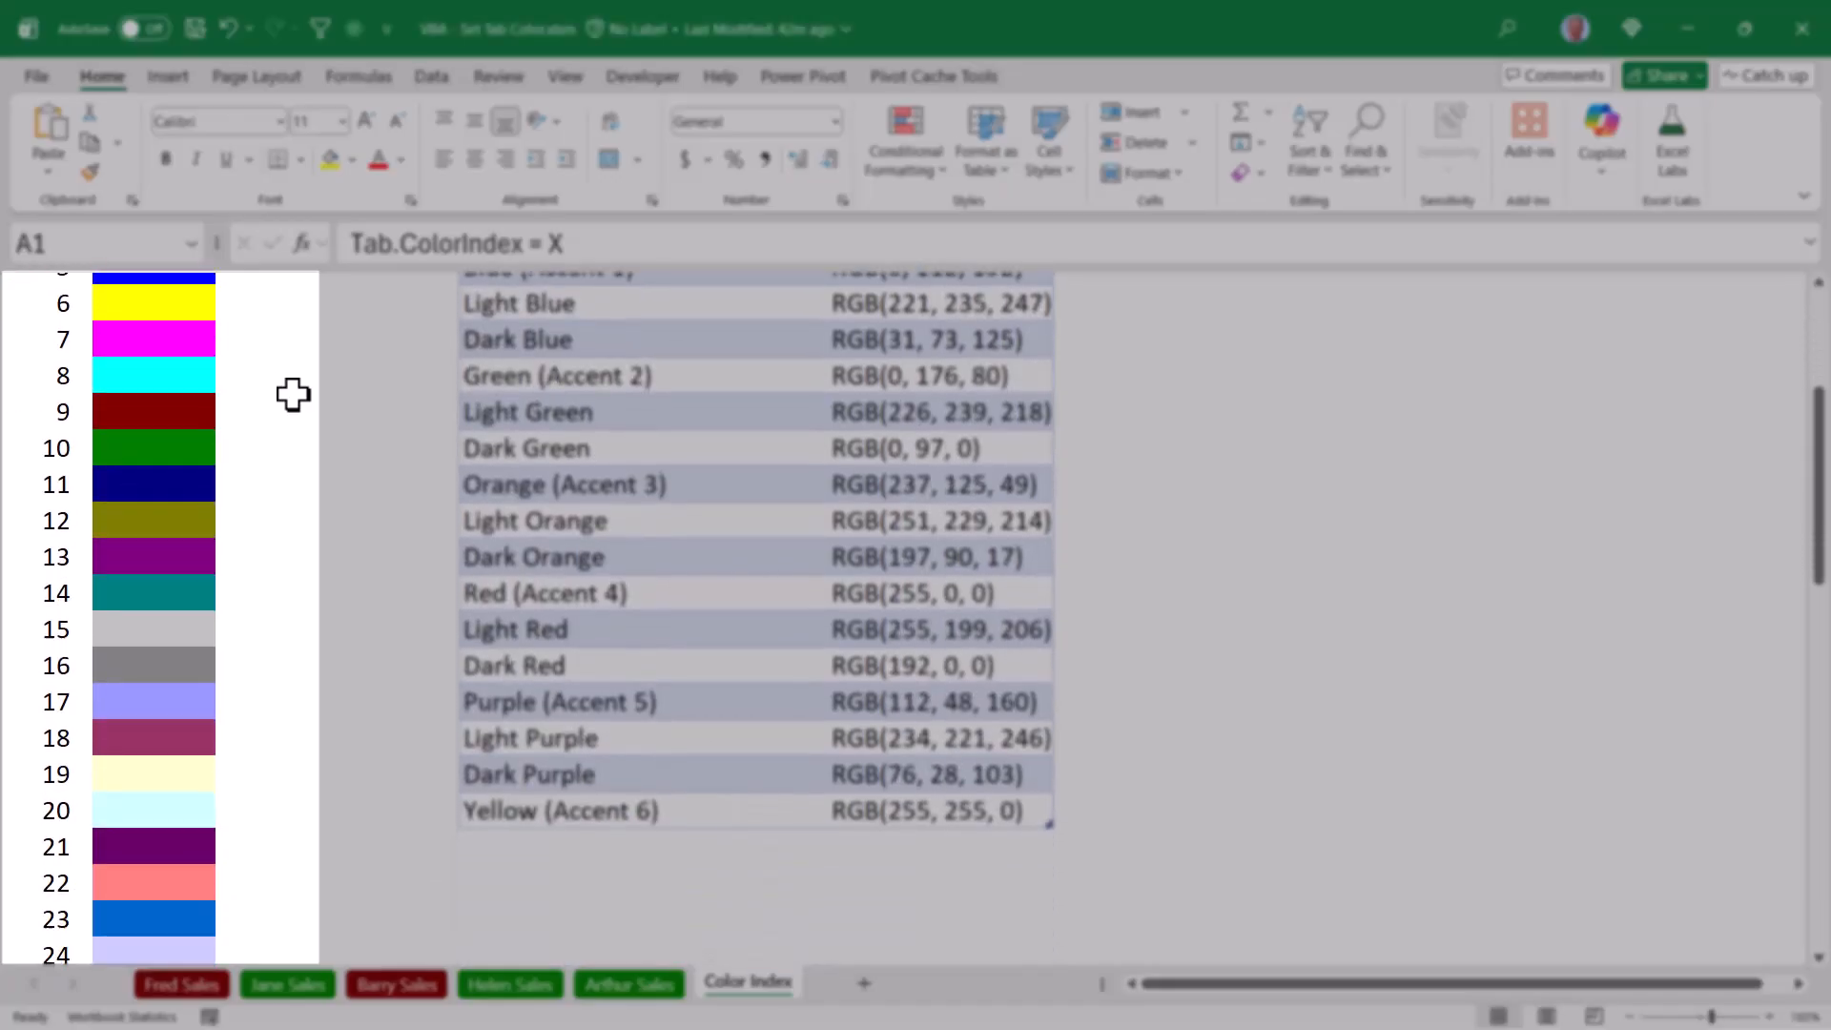
scroll(down, 3)
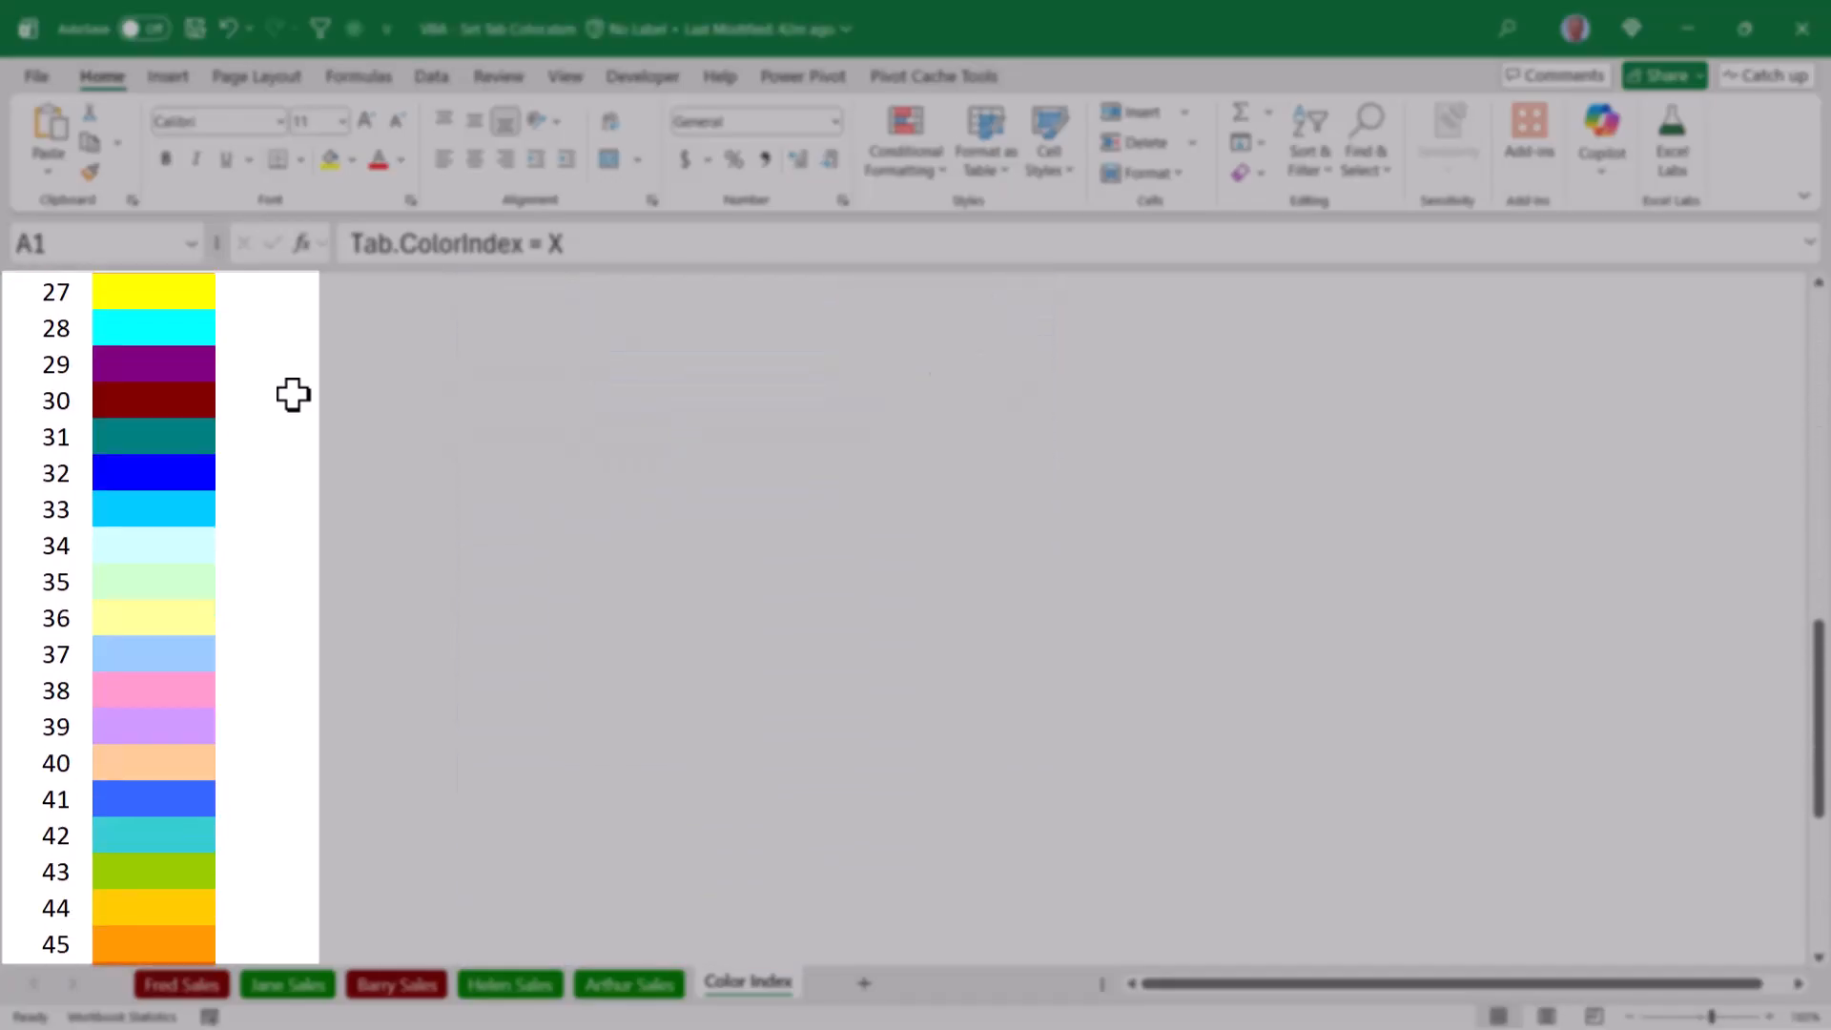
scroll(down, 3)
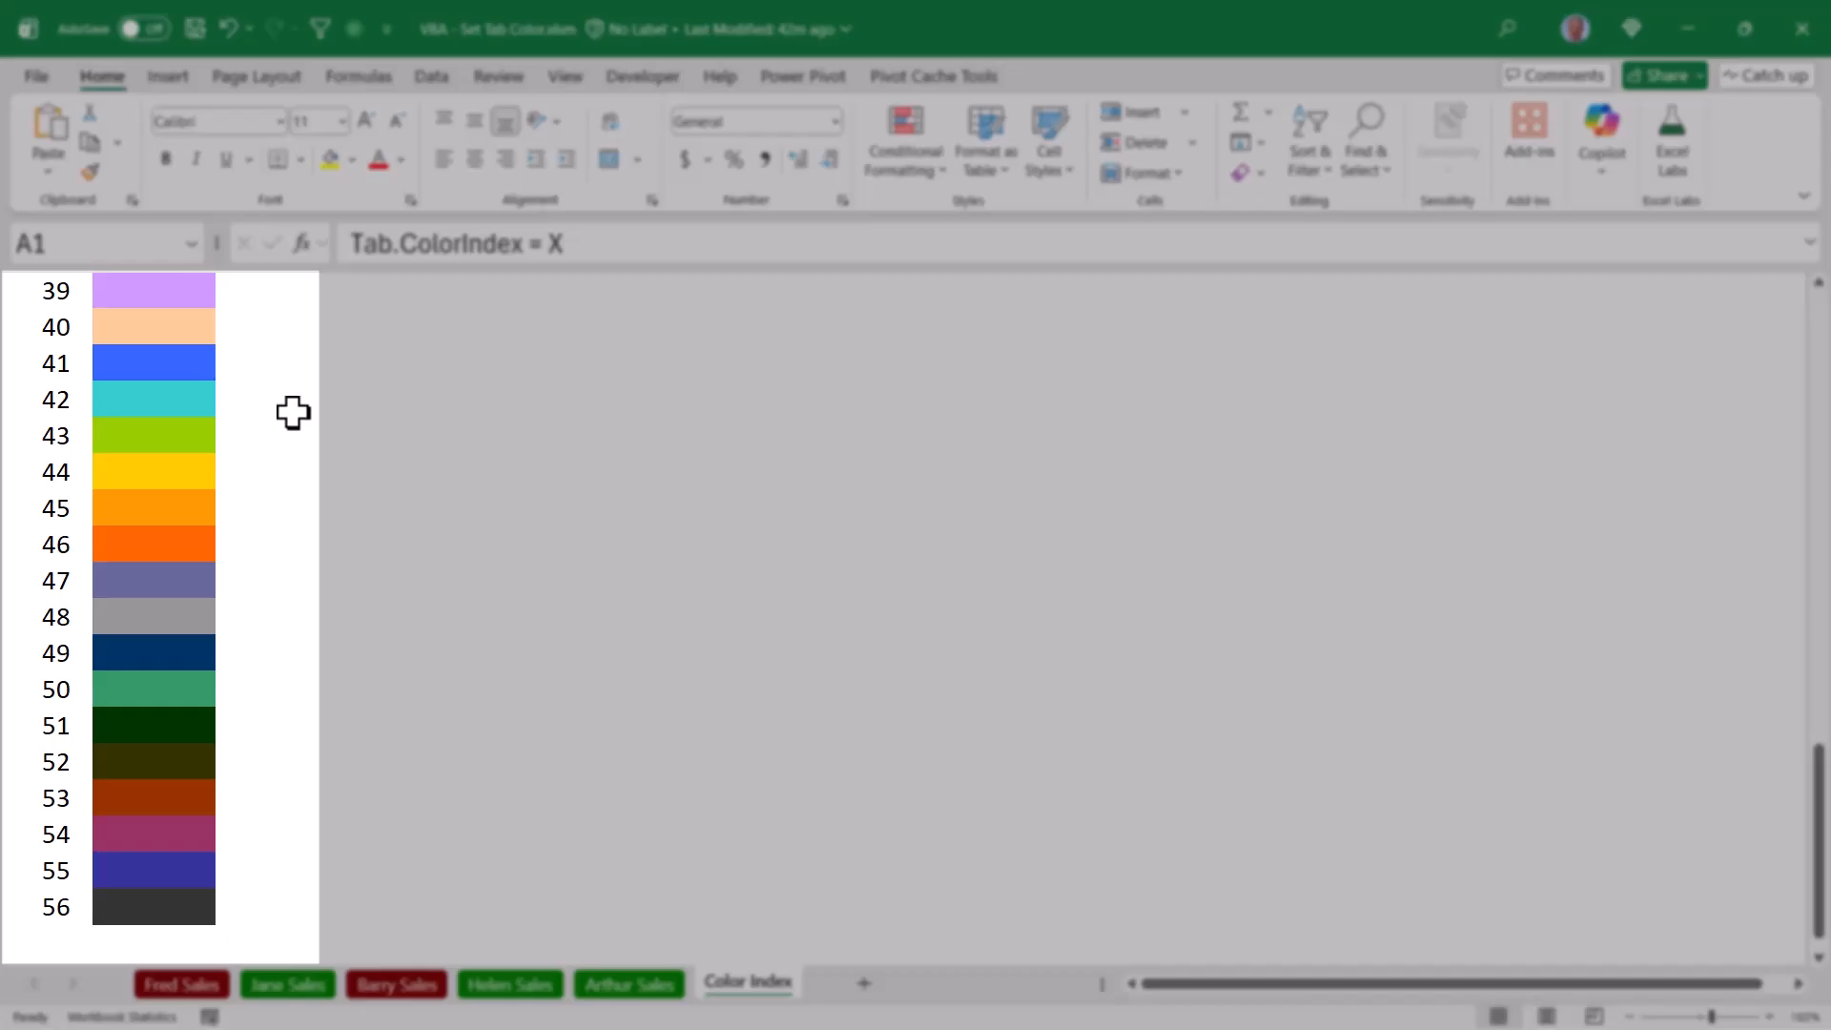
scroll(up, 3)
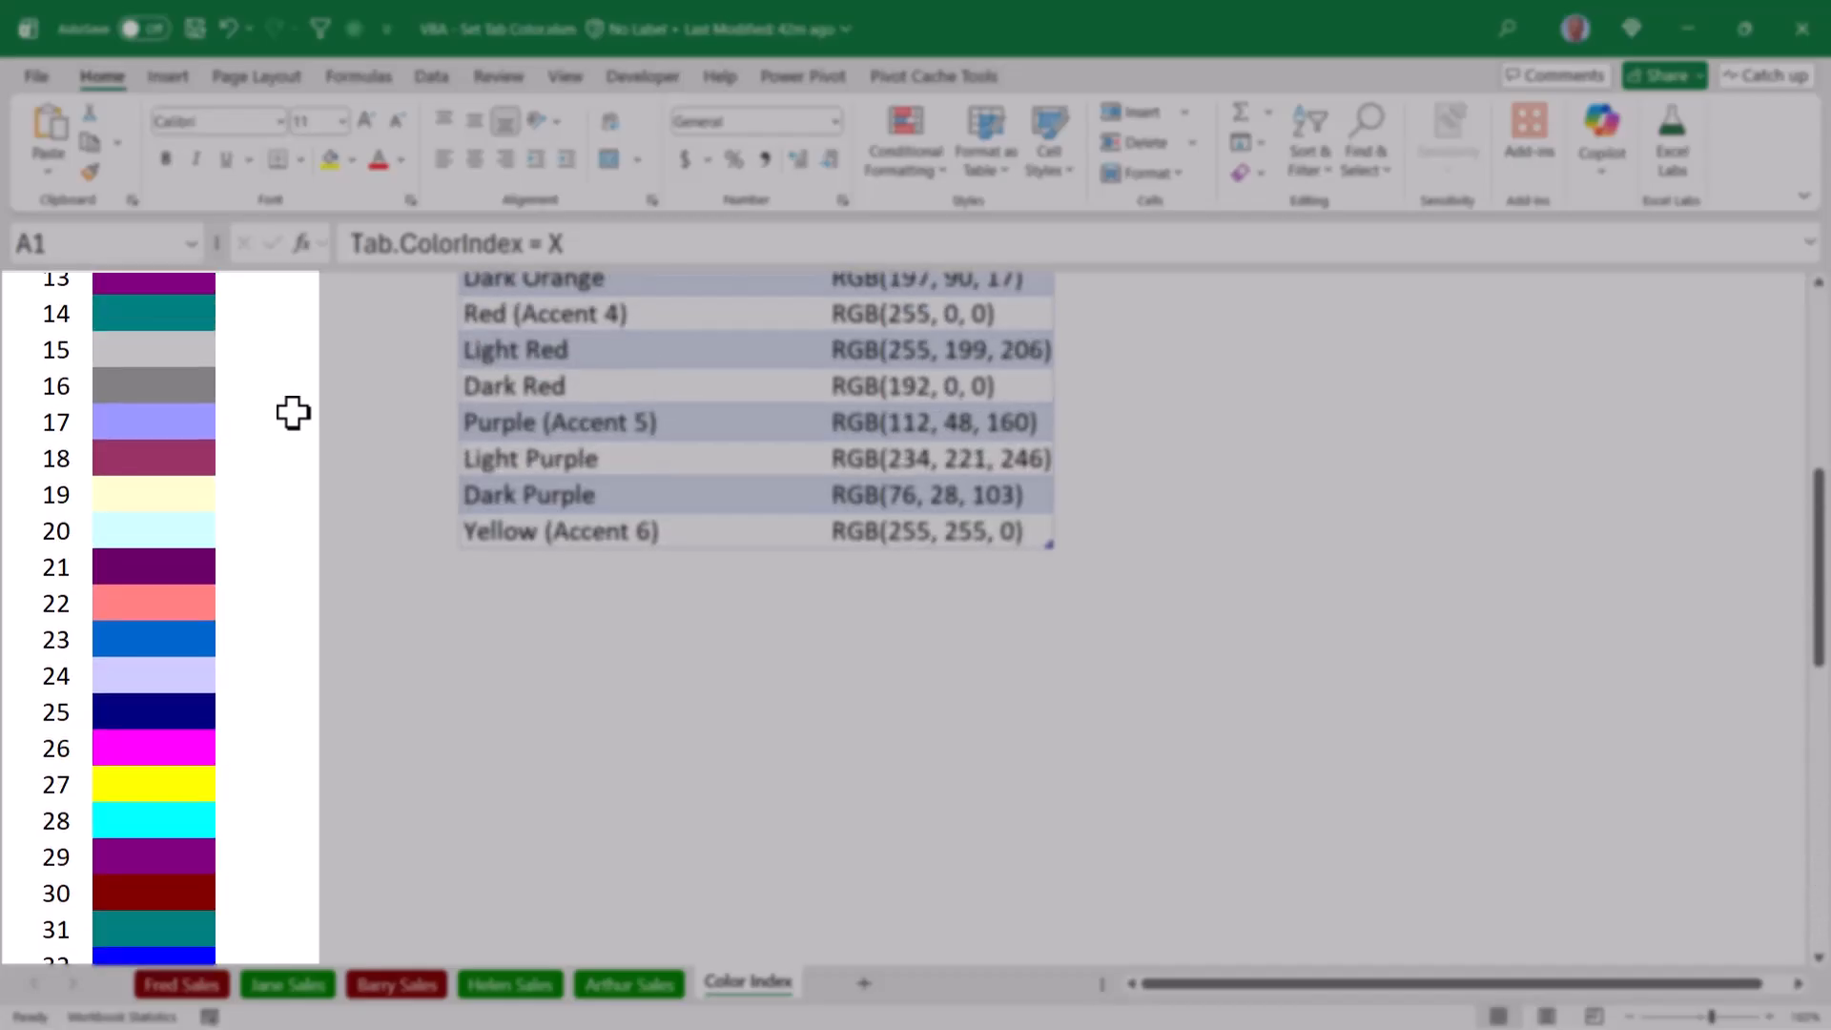
scroll(up, 3)
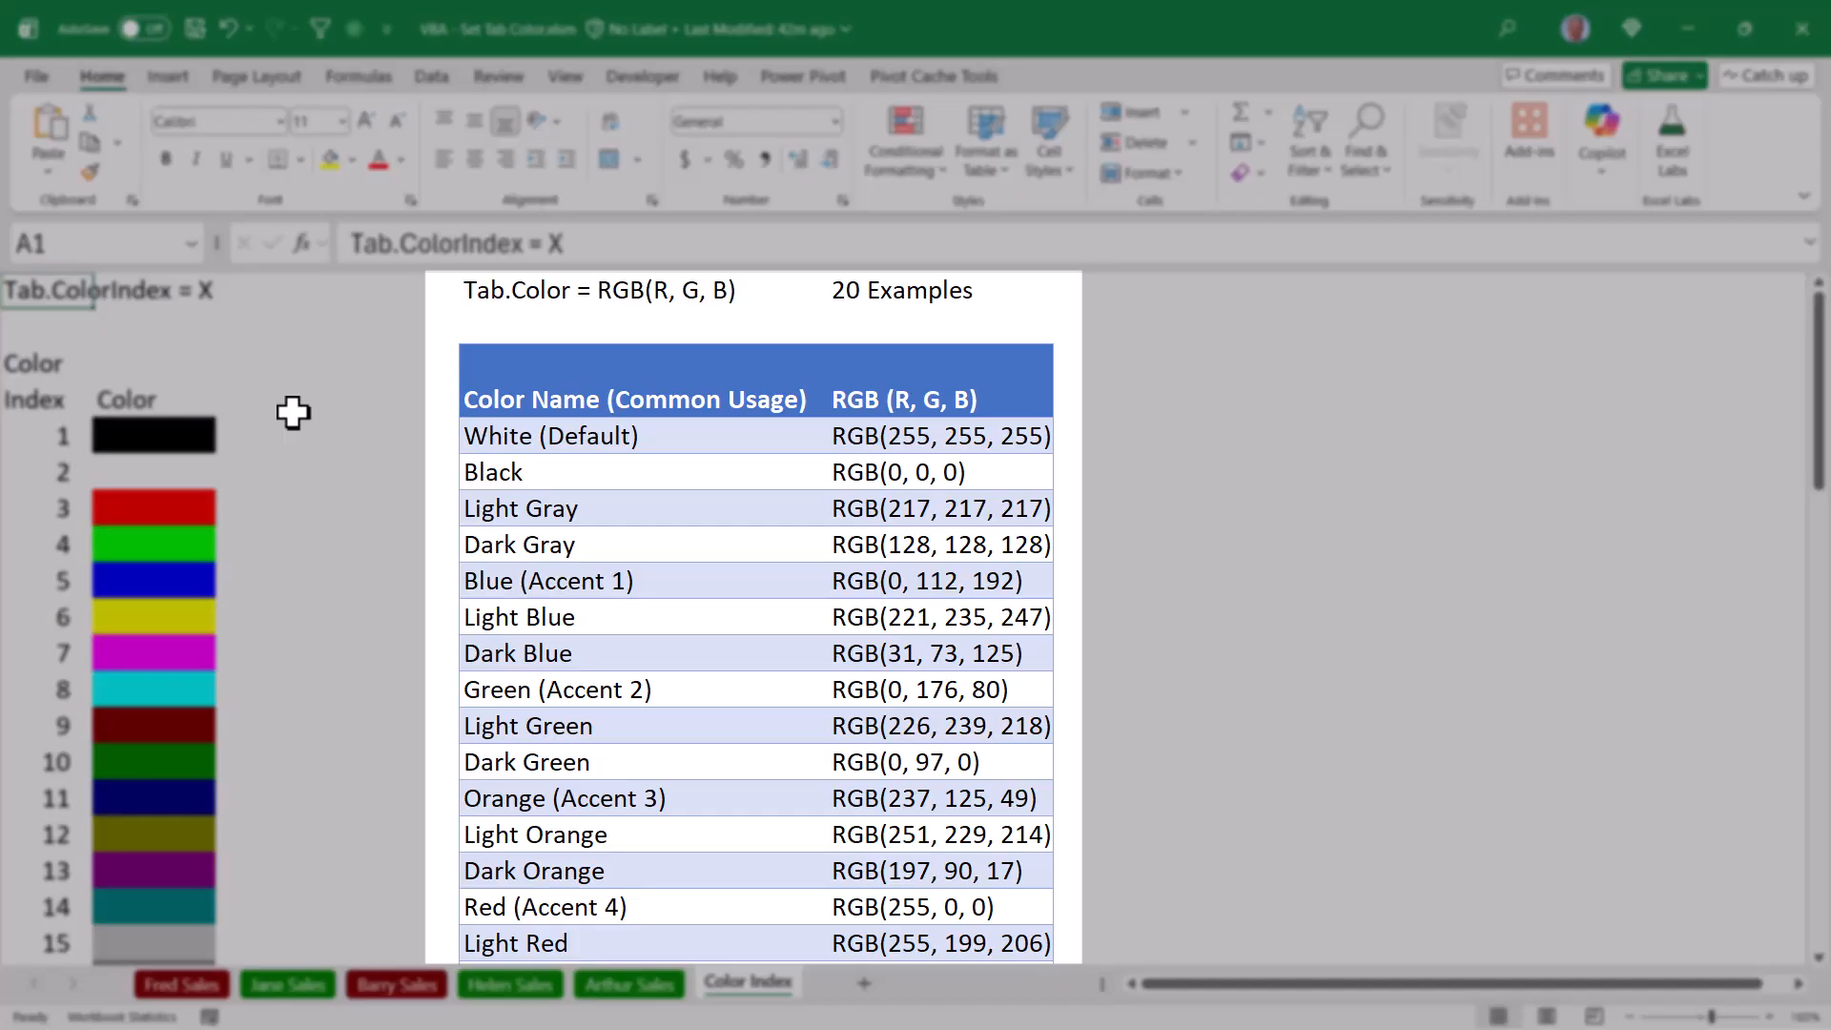
mouse_move(1191, 438)
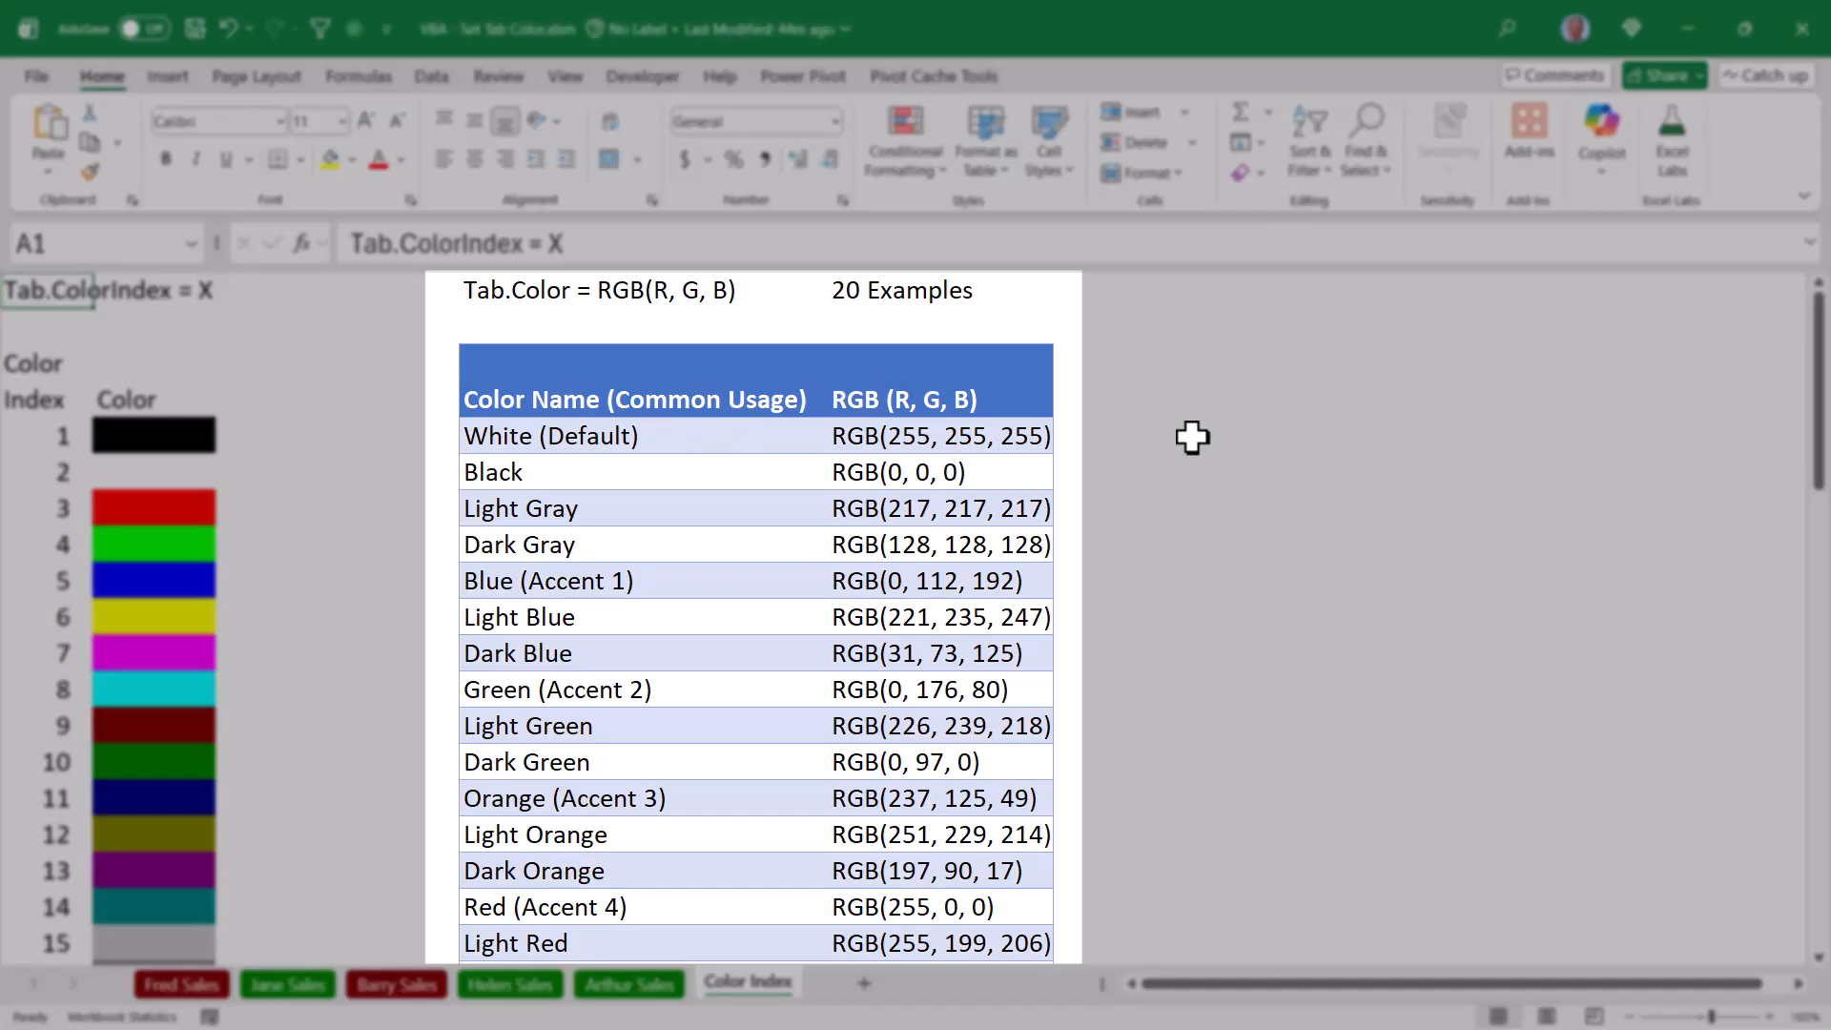
scroll(down, 3)
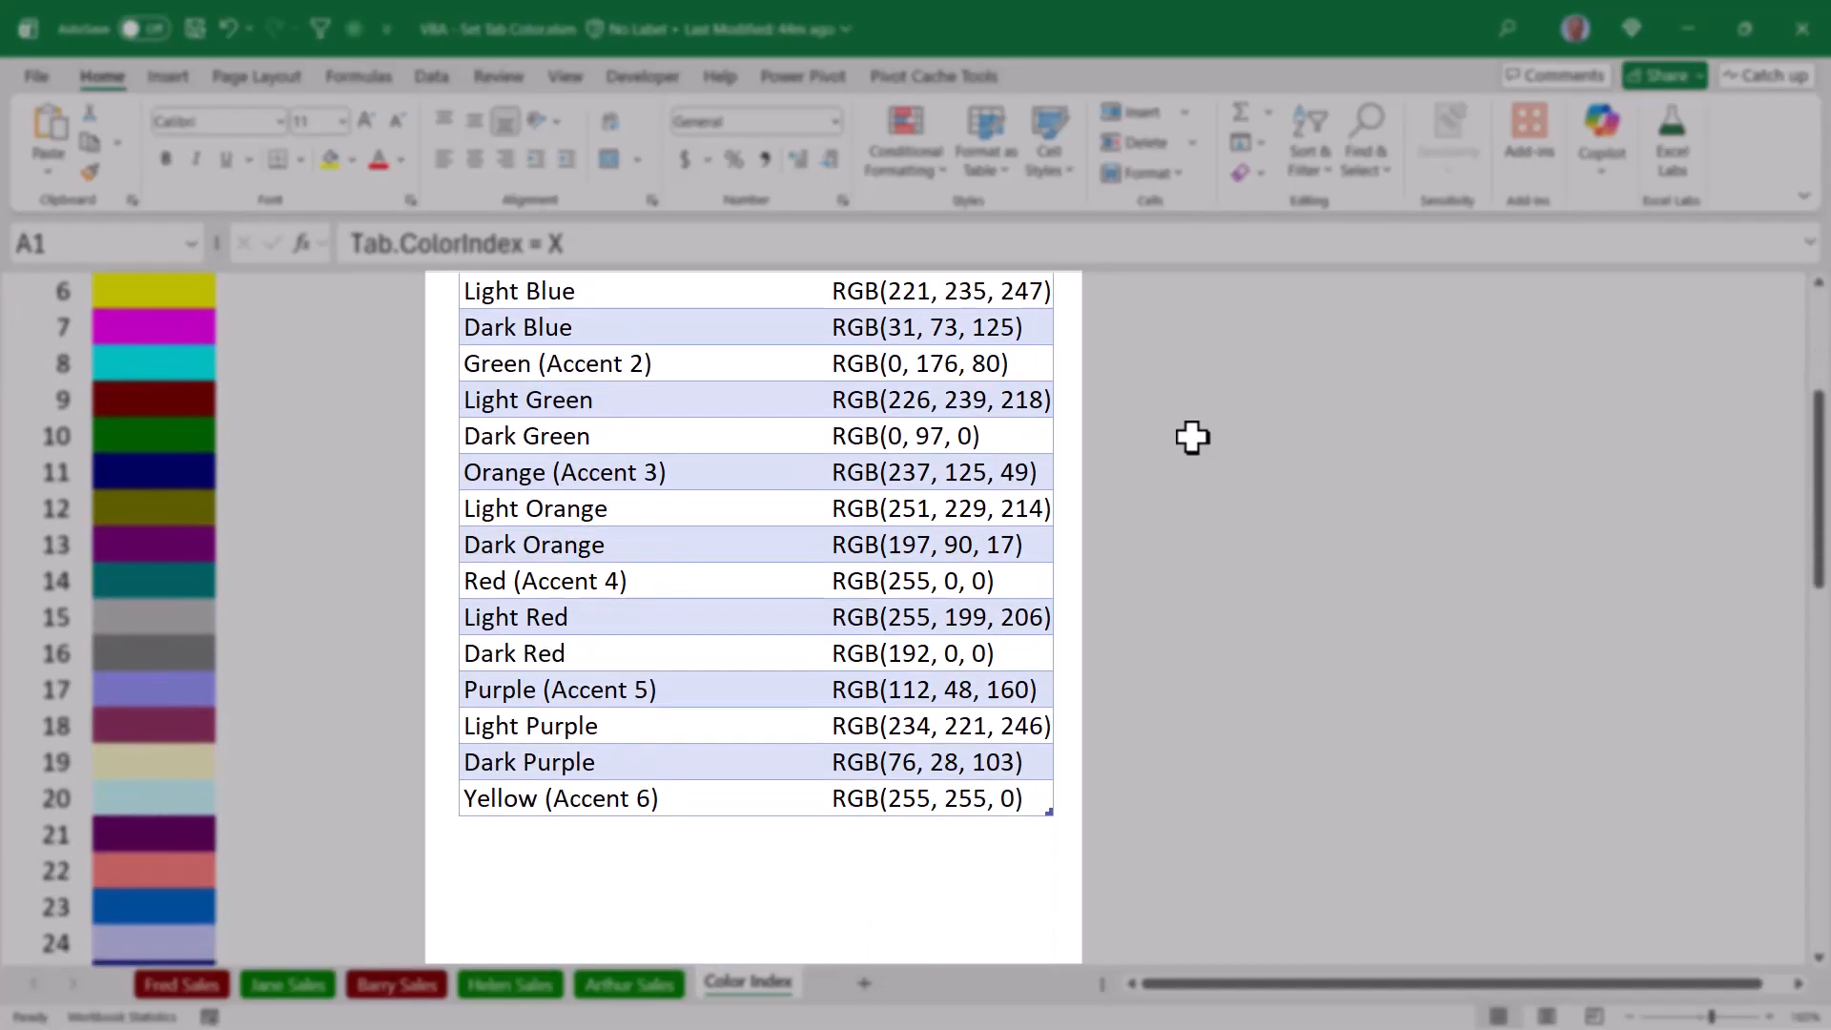
scroll(up, 3)
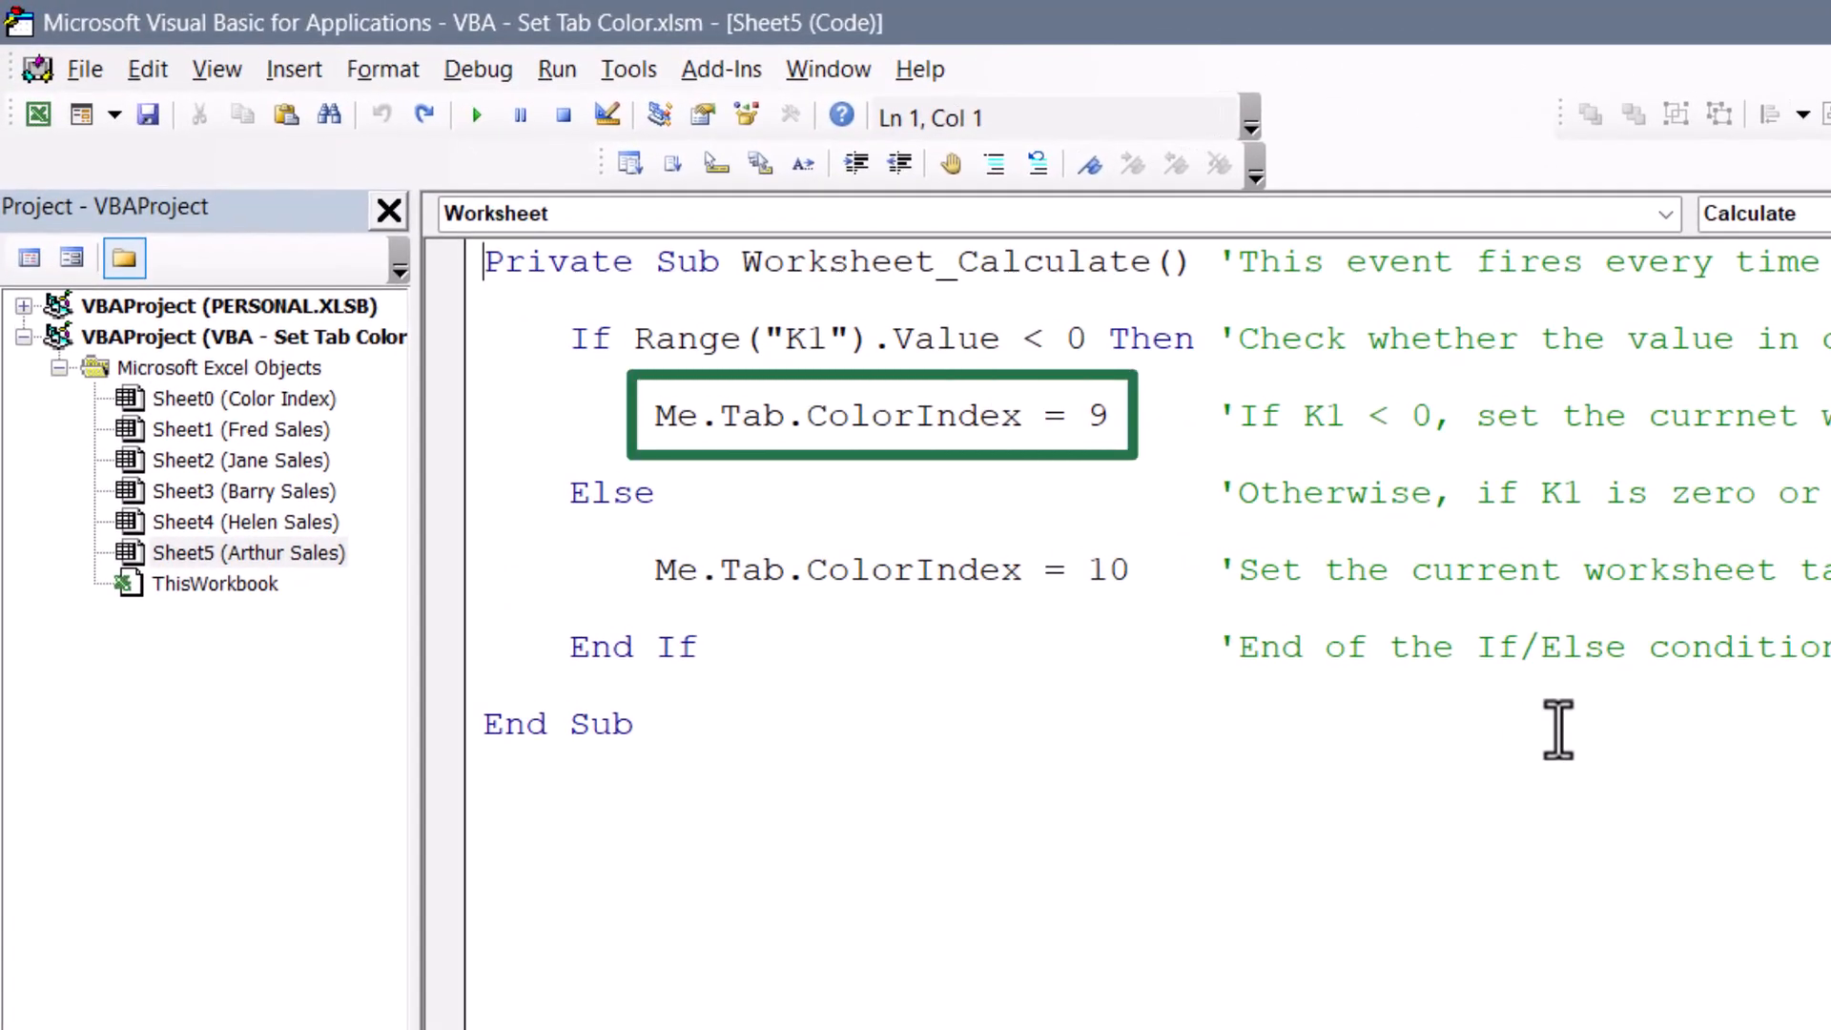
mouse_move(1606, 654)
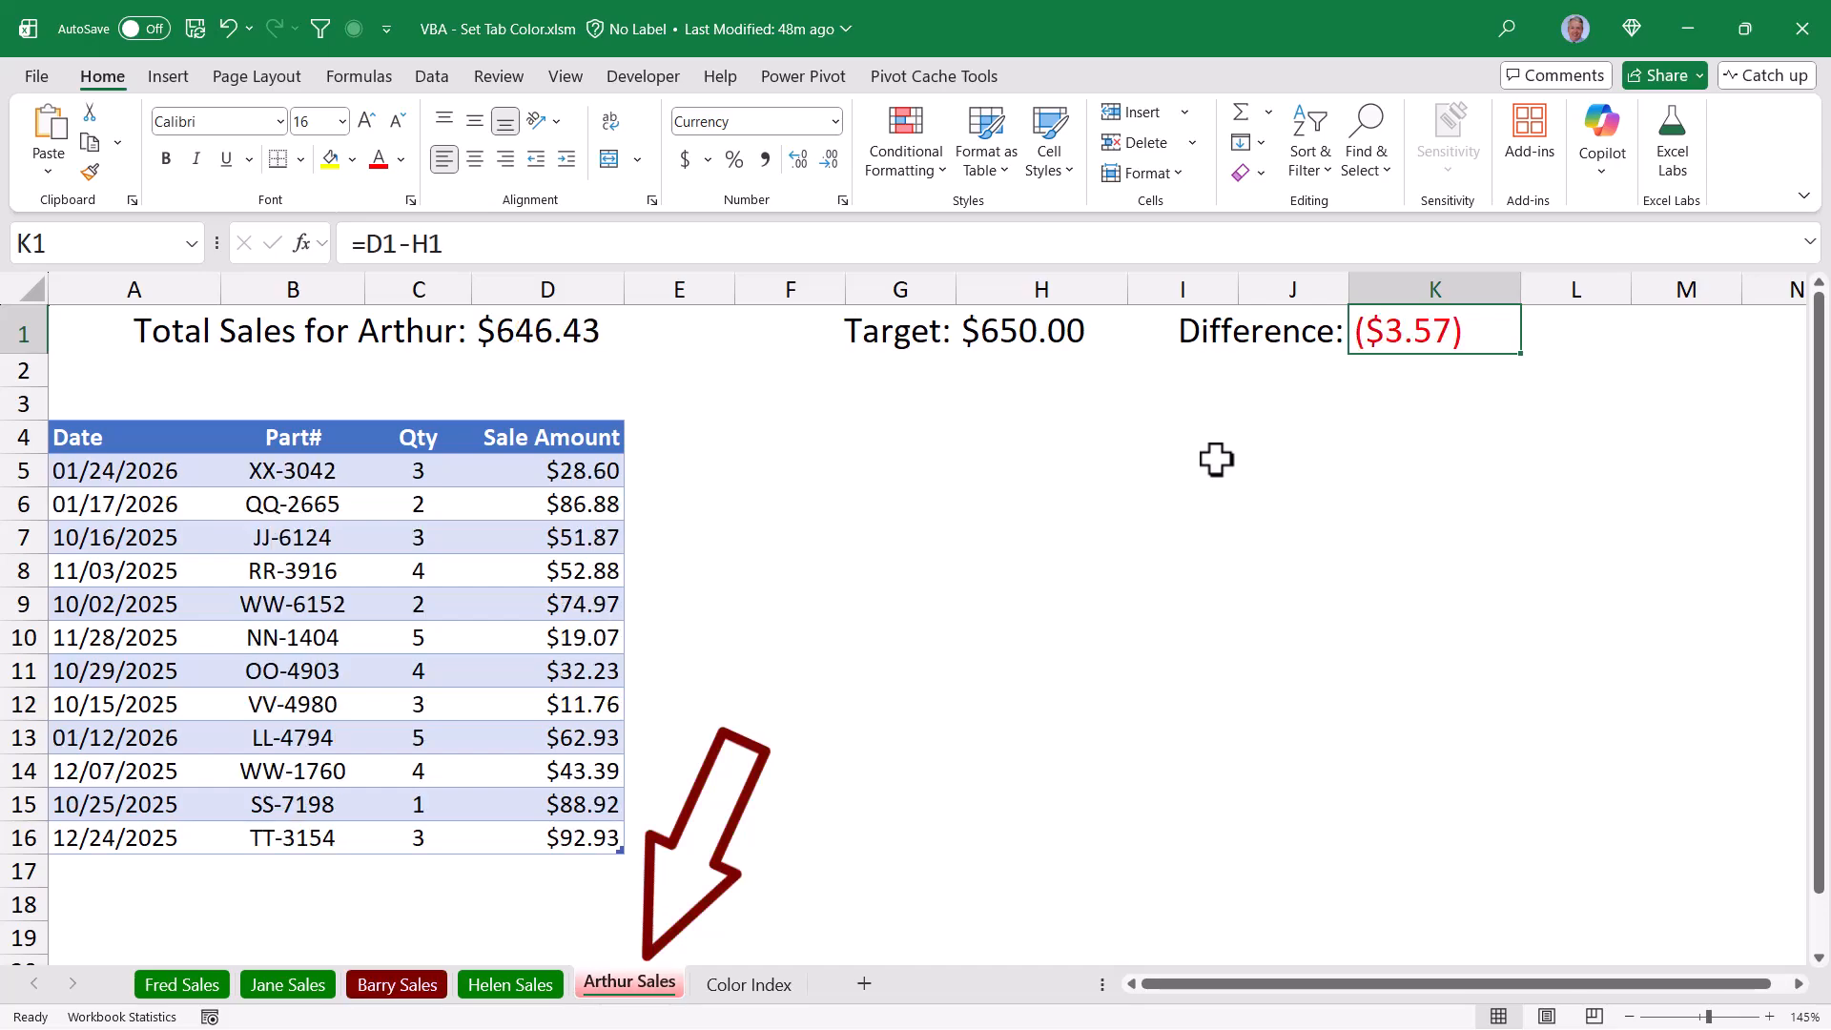
Step: Switch to the Color Index sheet while sales tabs recolour red or green
click(745, 983)
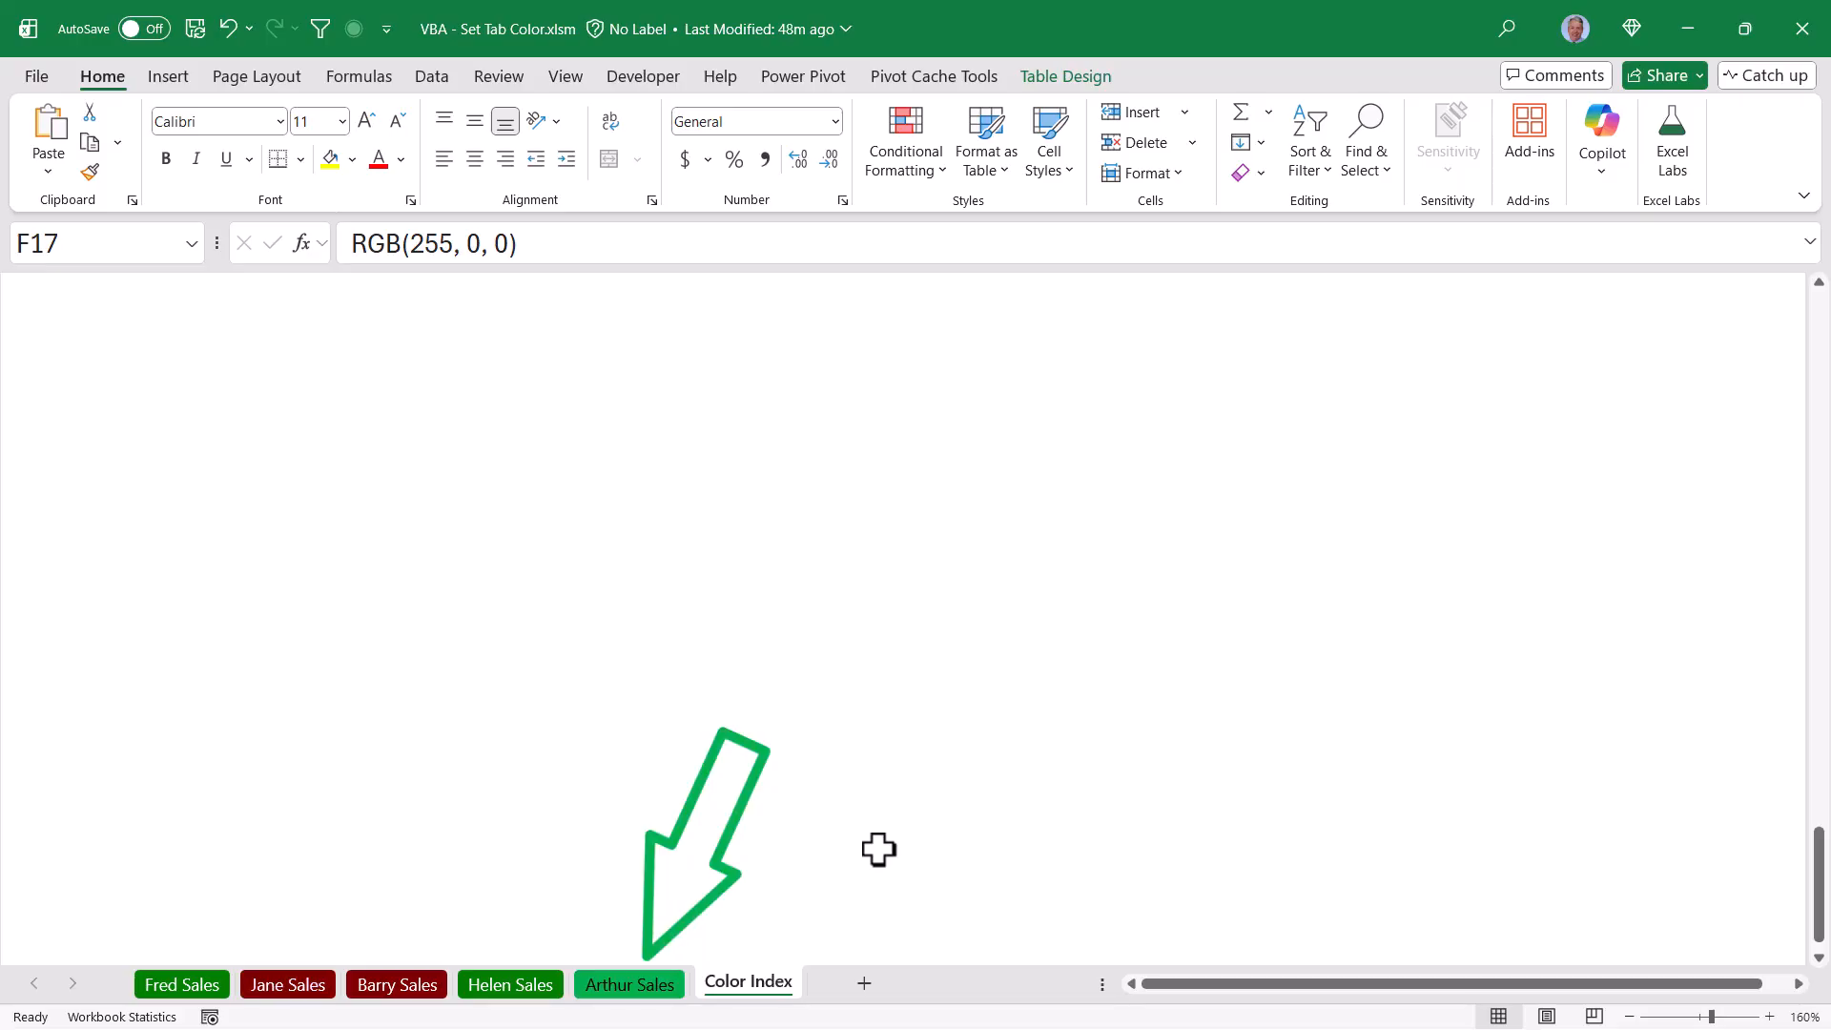
click(748, 983)
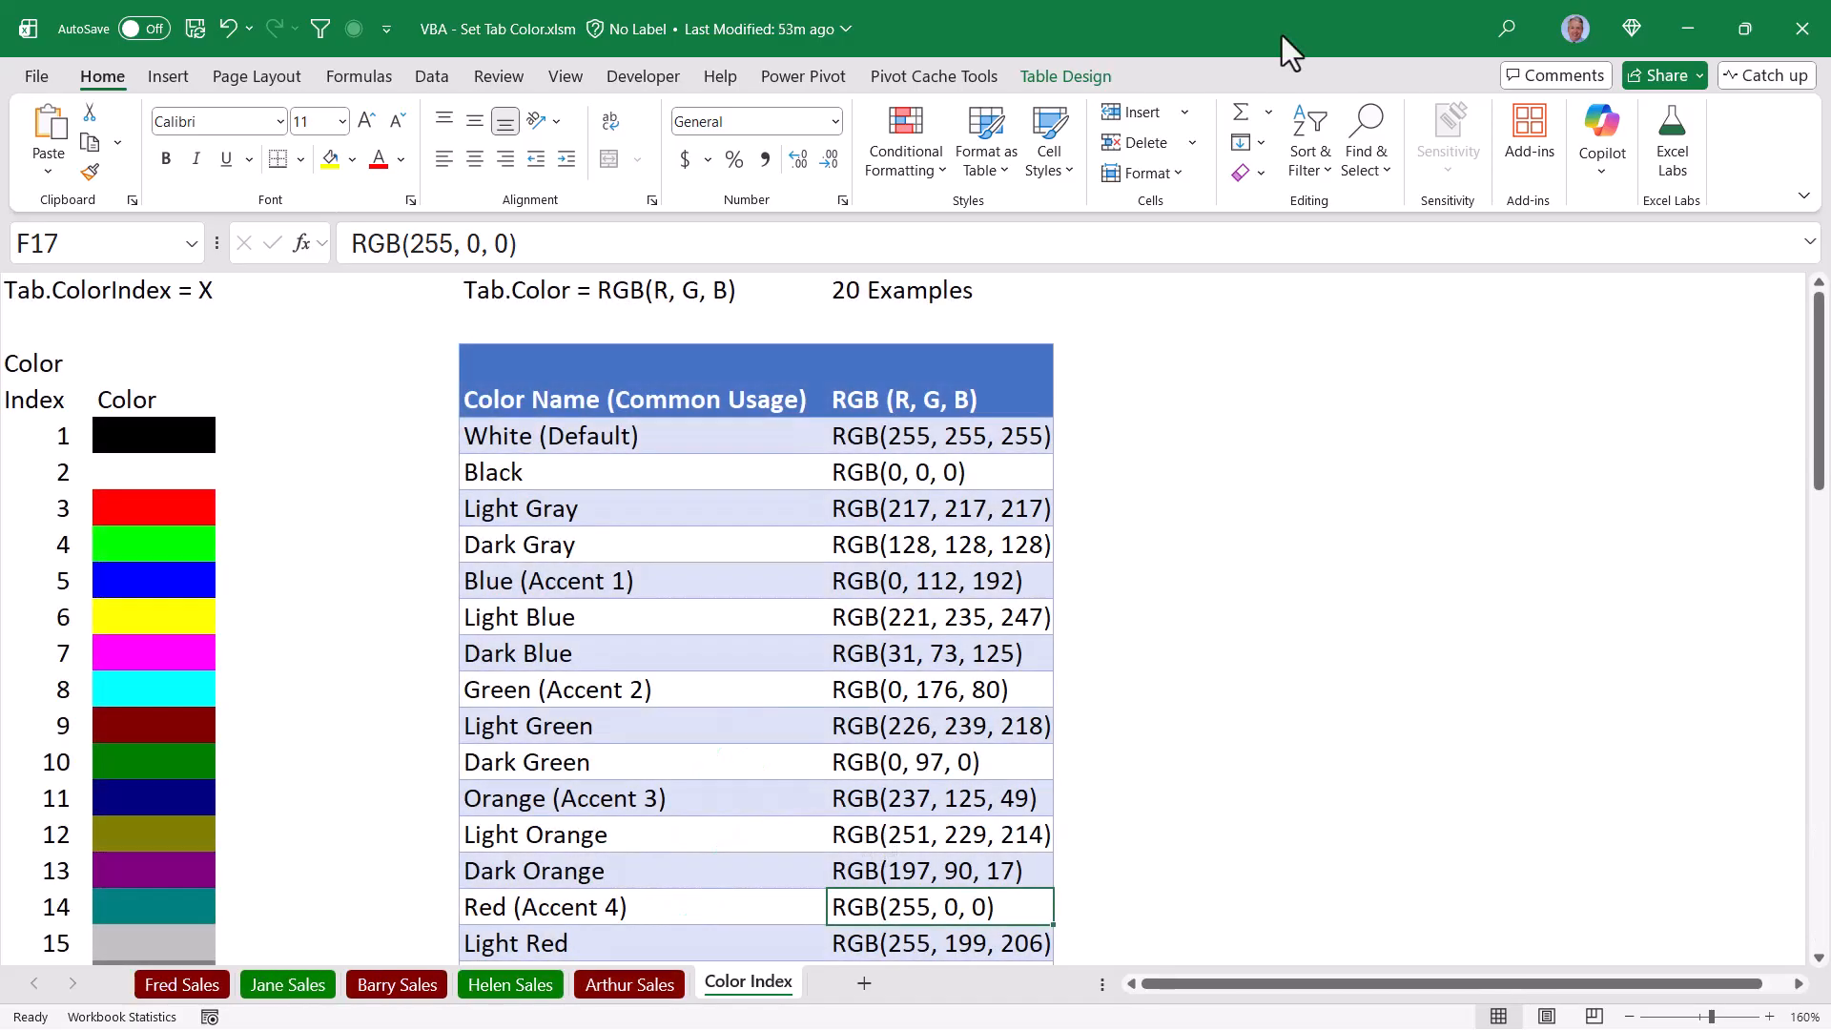